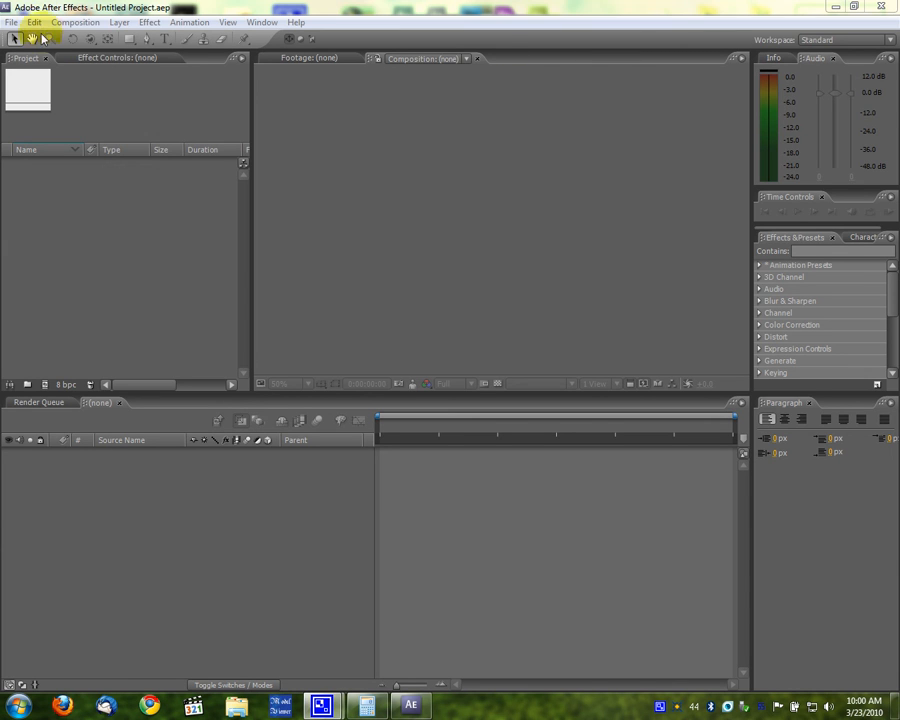
# - Import 05 - Love Man (SR).avi, CAM 05.avi and MVI_1214.AVI into the project
pyautogui.click(11, 22)
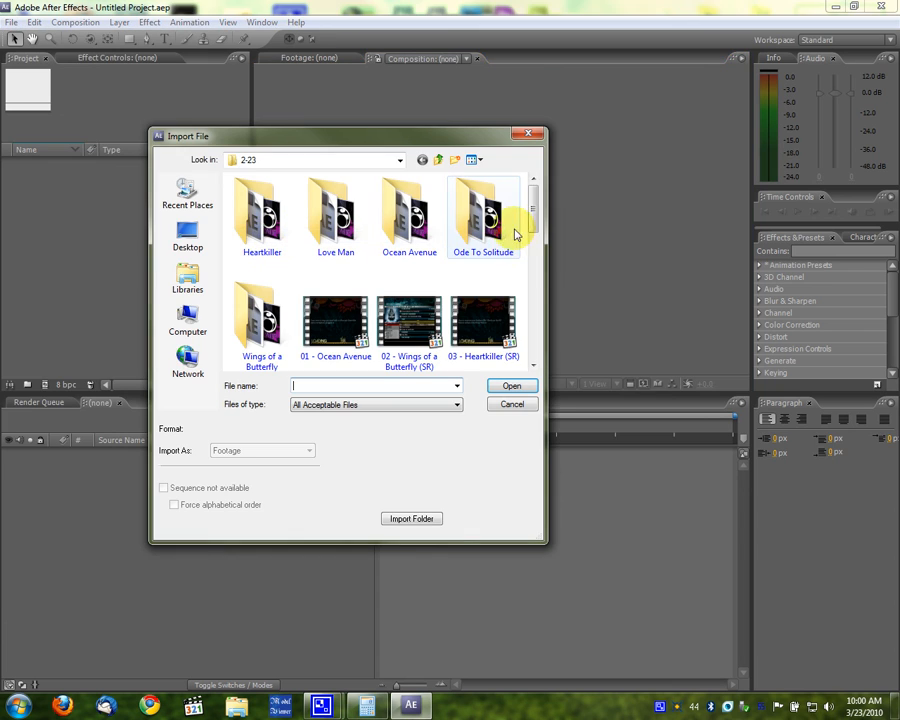
pyautogui.scroll(-3)
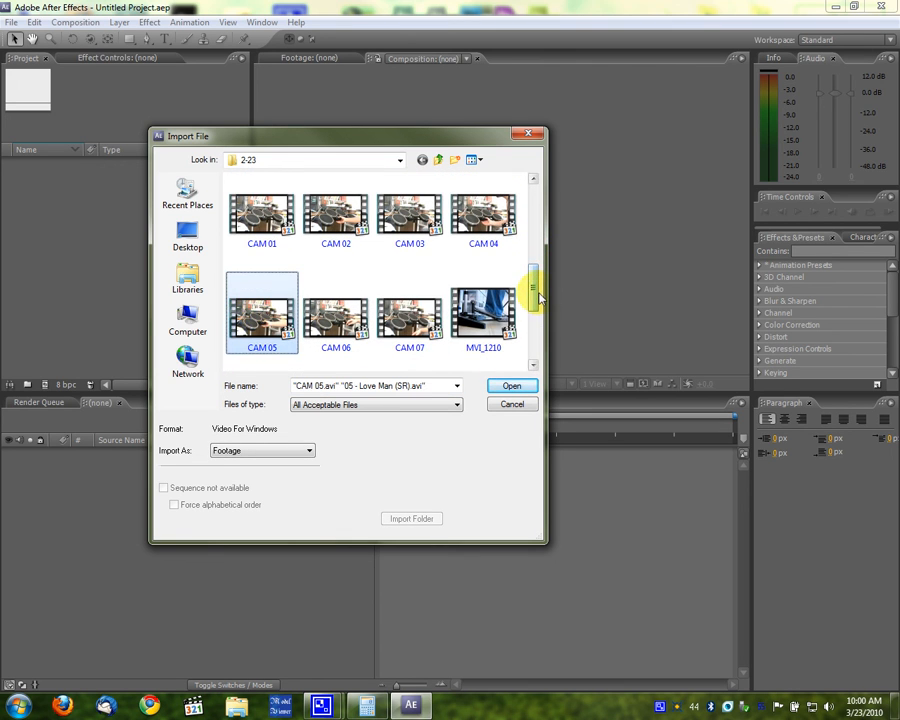
pyautogui.scroll(-3)
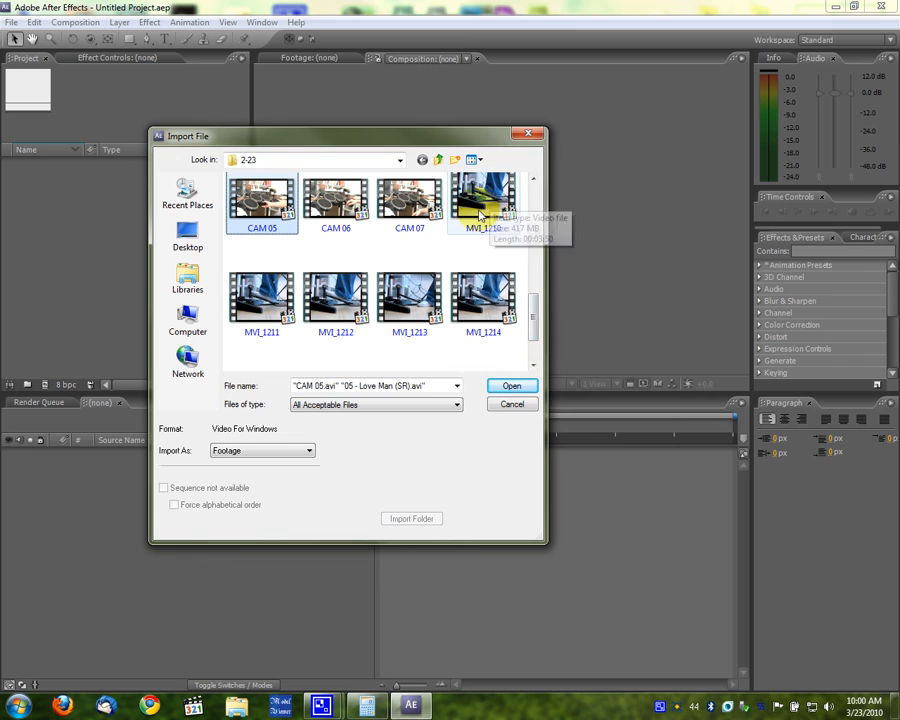
pyautogui.click(483, 295)
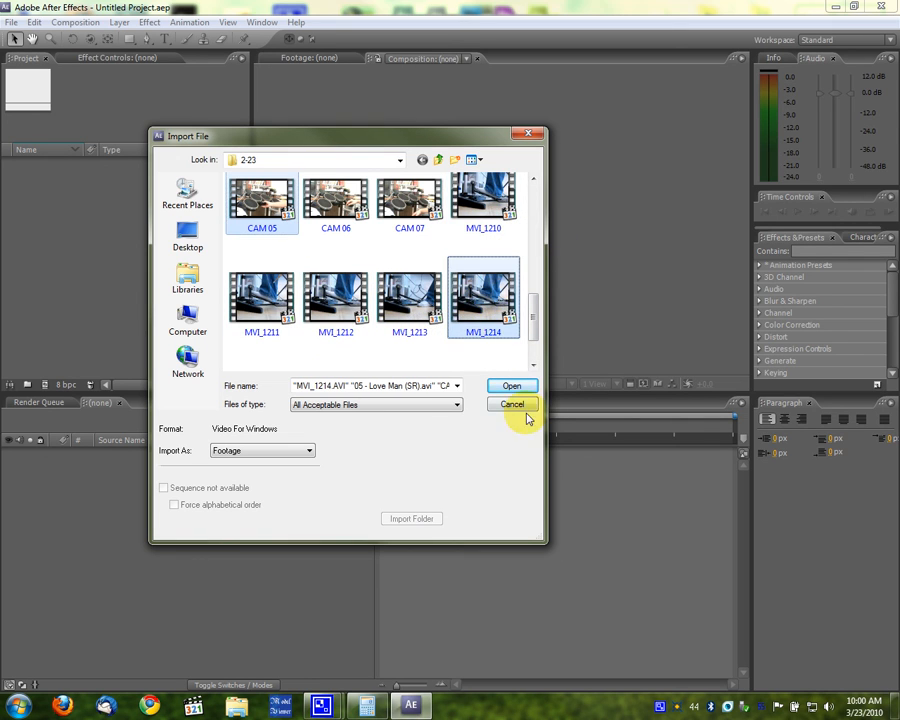
pyautogui.click(511, 385)
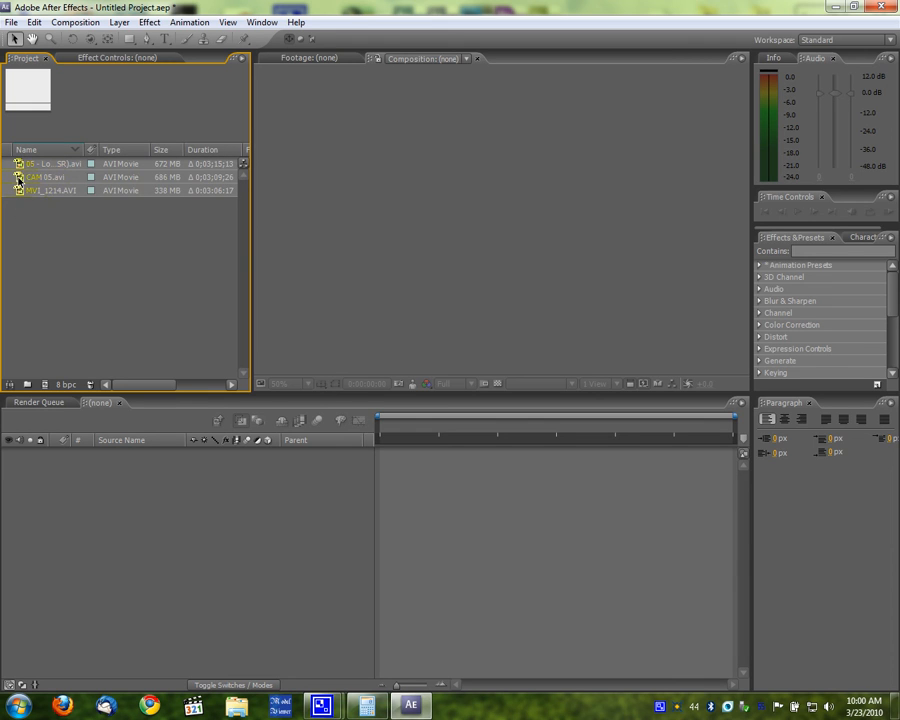
# - Create a CAM 05 comp with Love Man over CAM 05.avi, scrubbing to about 34 seconds
pyautogui.click(45, 177)
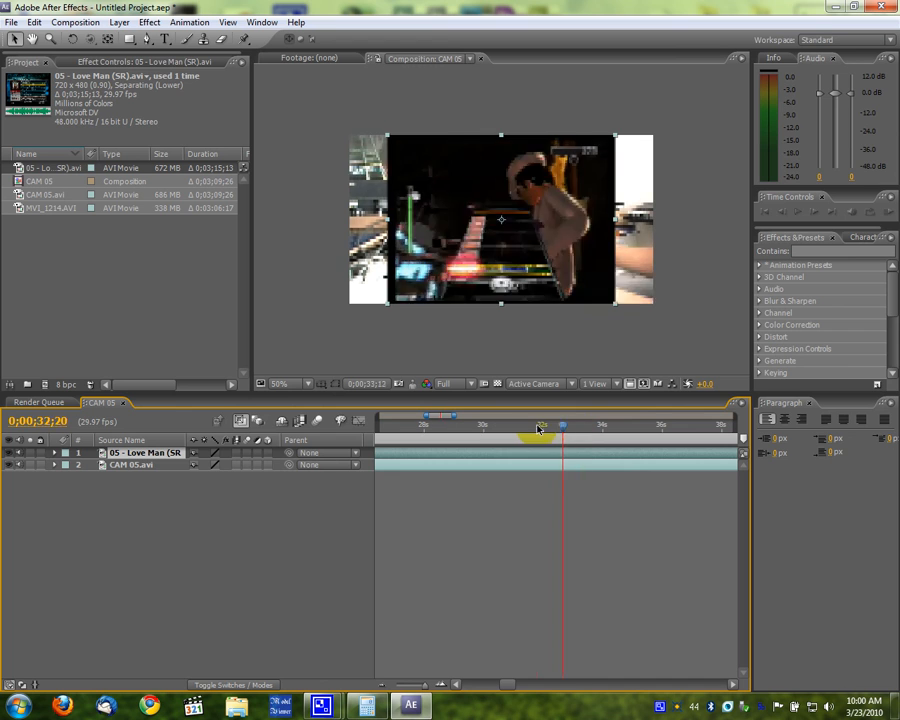
pyautogui.moveTo(560, 425); pyautogui.dragTo(545, 425)
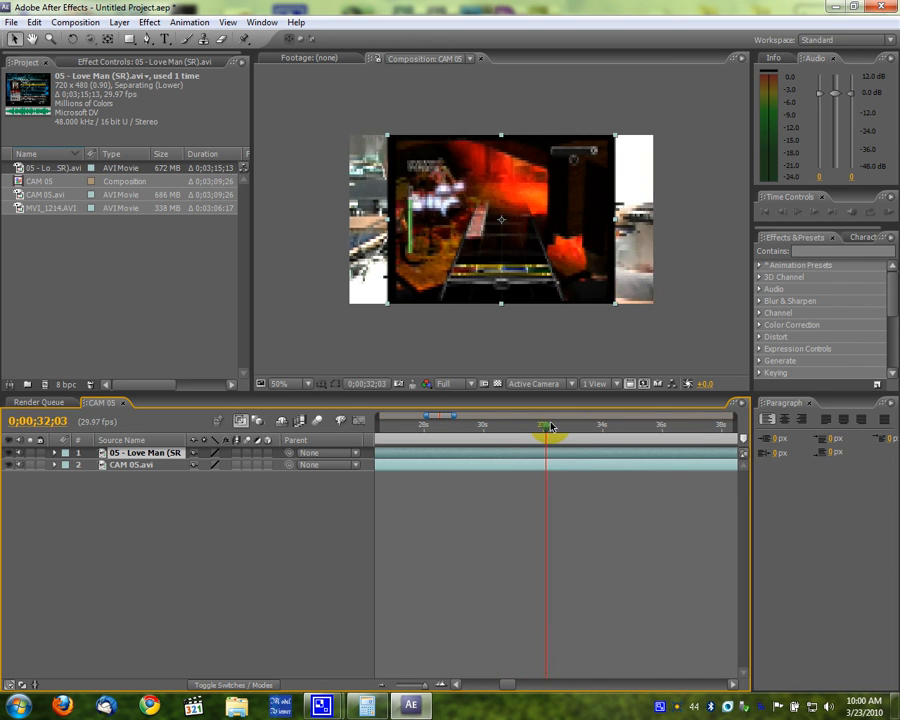
pyautogui.moveTo(545, 427); pyautogui.dragTo(585, 427)
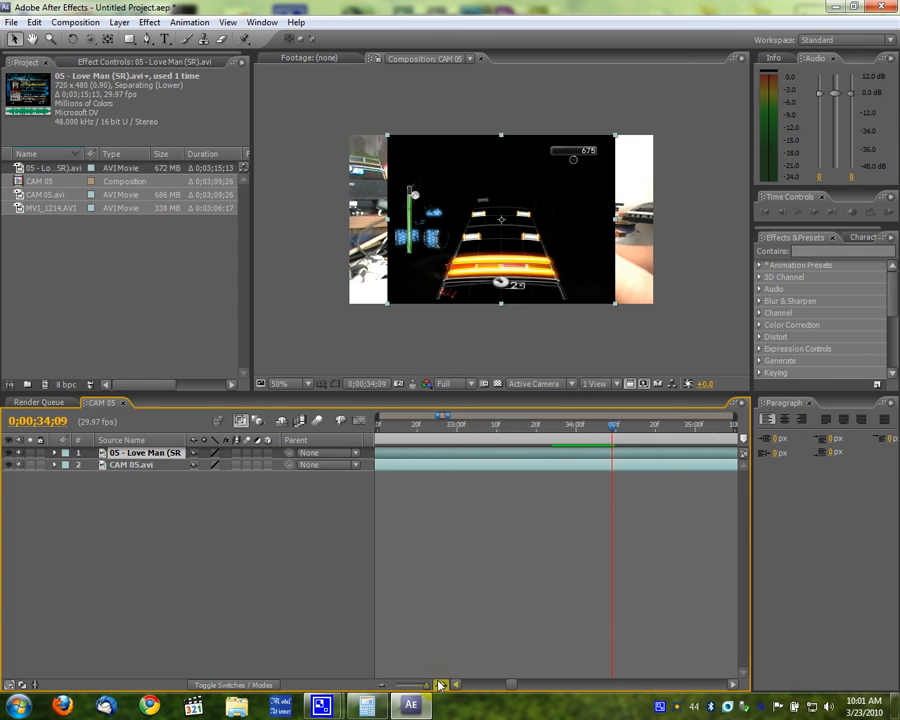
pyautogui.click(130, 464)
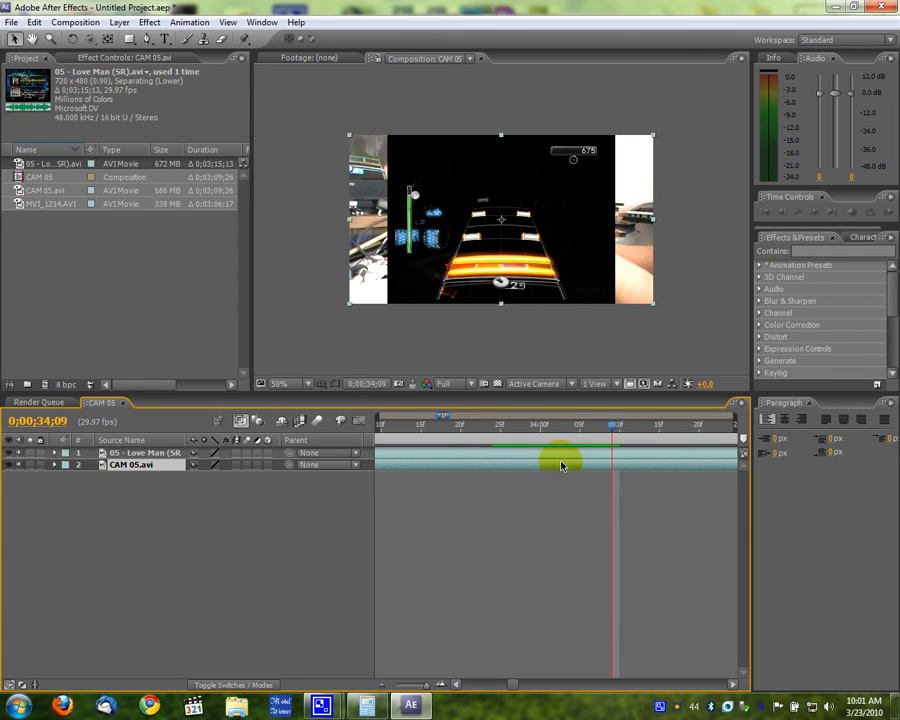
# - Place MVI_1214.AVI as the top layer of CAM 05 and enable Time Remapping
pyautogui.doubleClick(140, 464)
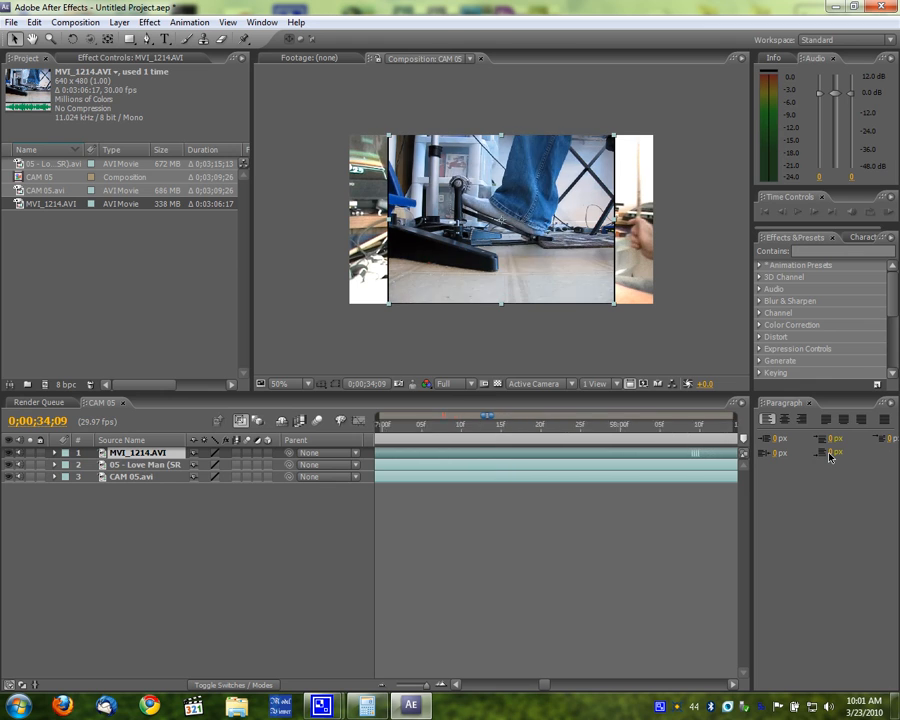
pyautogui.click(140, 452)
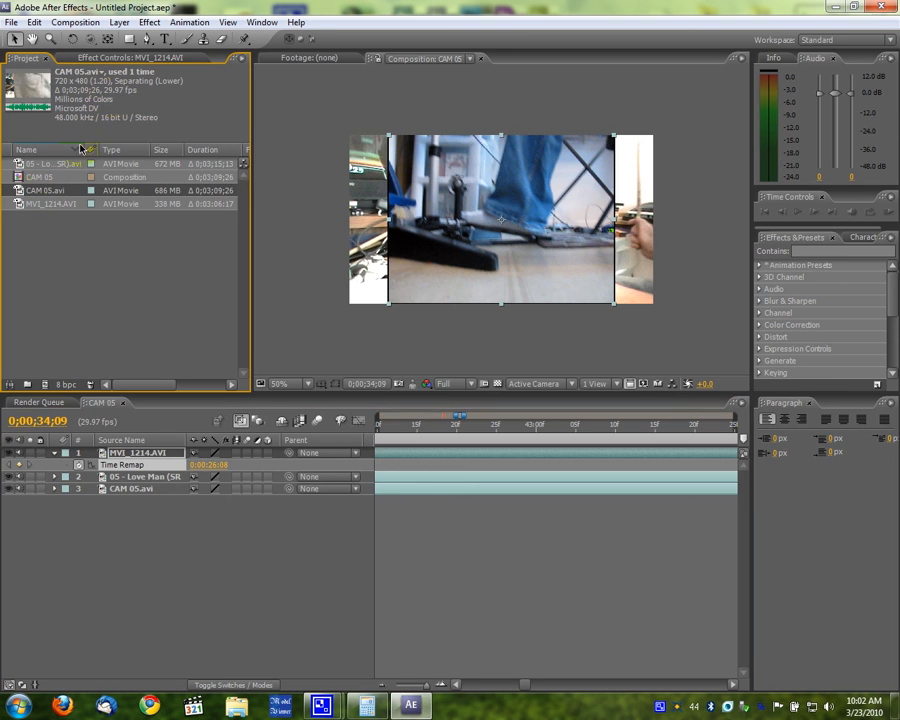
# - Add Time Remap keyframes to MVI_1214, moving the playhead near the 2:55 end
pyautogui.click(55, 163)
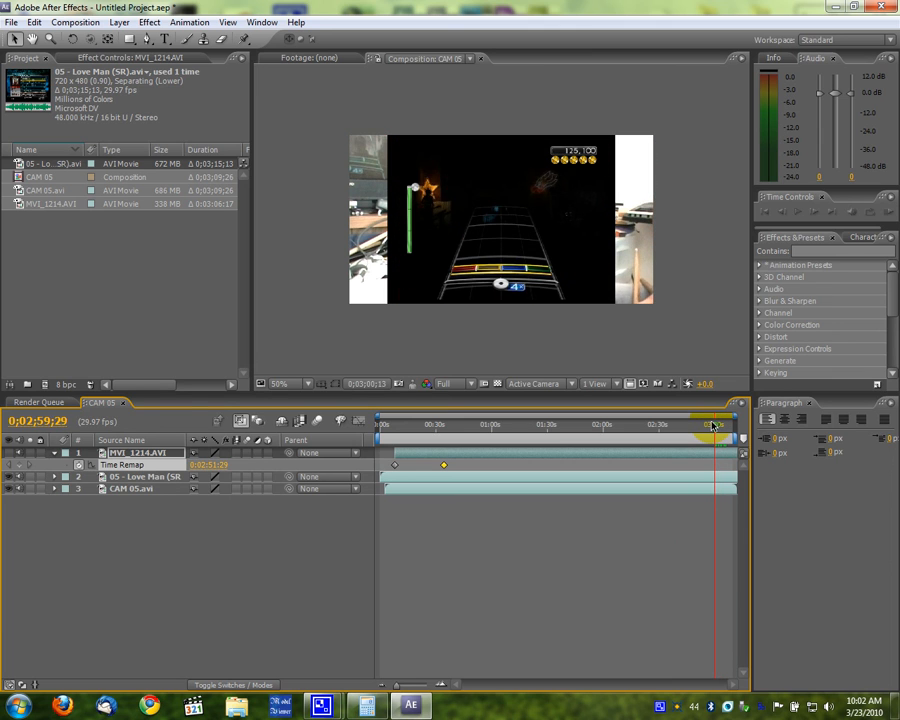
pyautogui.moveTo(715, 424); pyautogui.dragTo(708, 424)
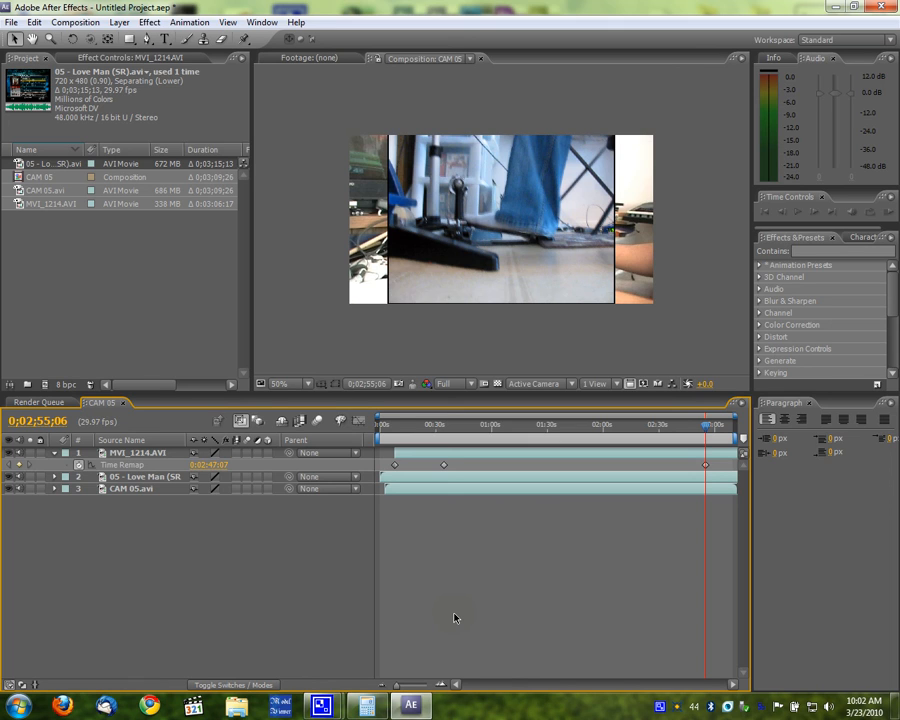
pyautogui.moveTo(316, 354)
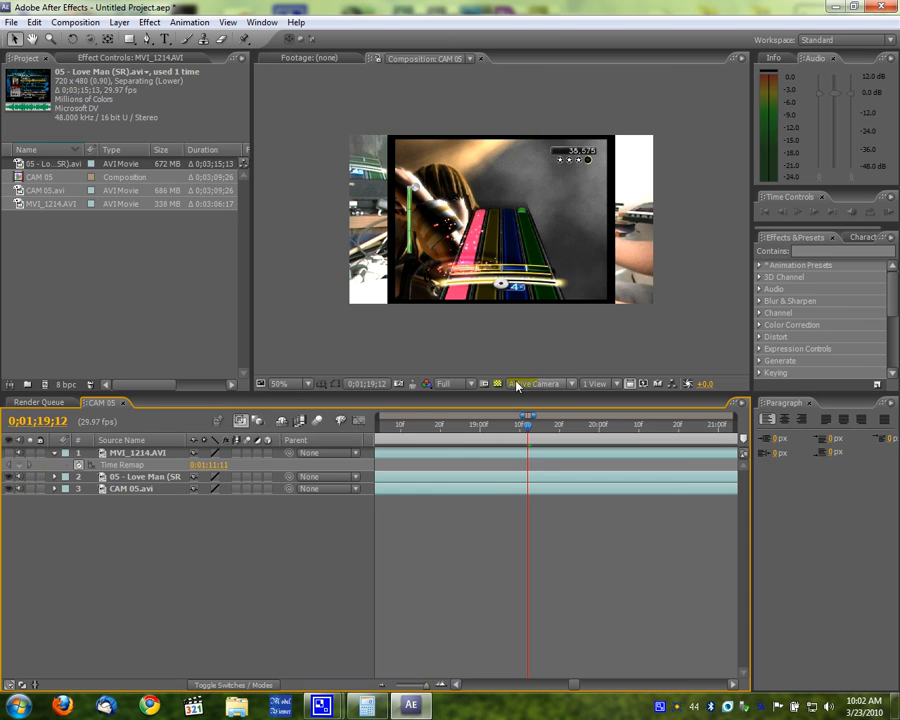
# - Scrub the retimed section around 1:19–1:21 and hide MVI_1214 to reveal the gameplay
pyautogui.moveTo(528, 424); pyautogui.dragTo(505, 424)
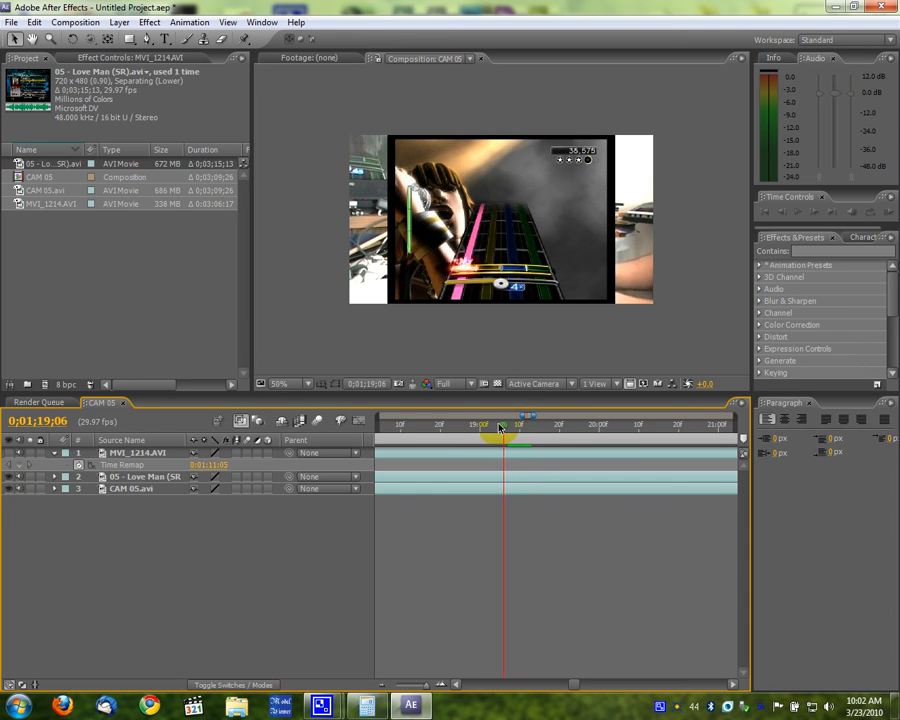
pyautogui.moveTo(500, 423); pyautogui.dragTo(640, 423)
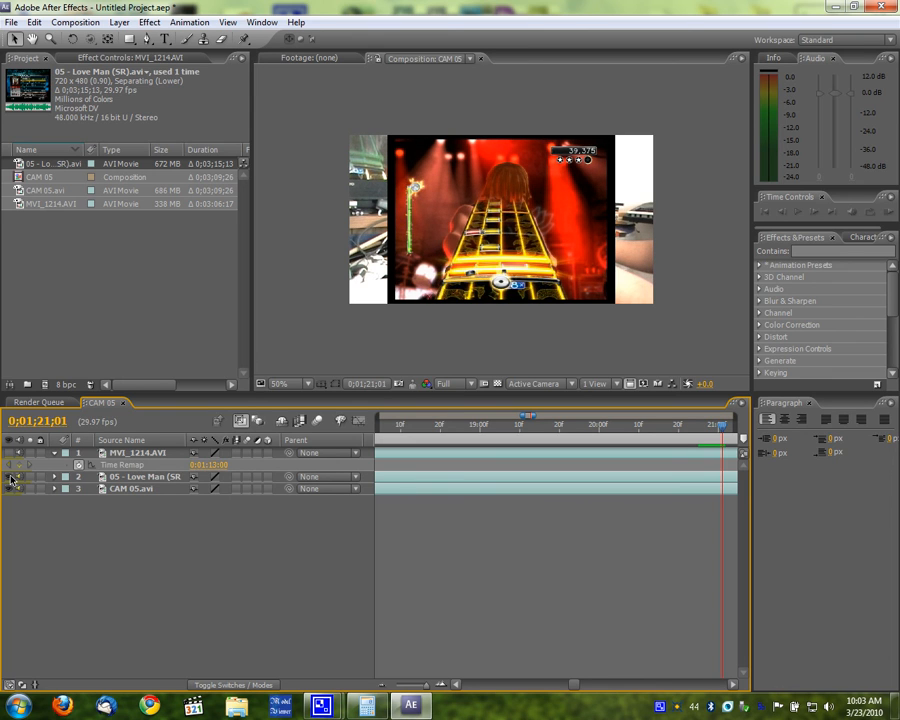
pyautogui.moveTo(718, 424); pyautogui.dragTo(712, 424)
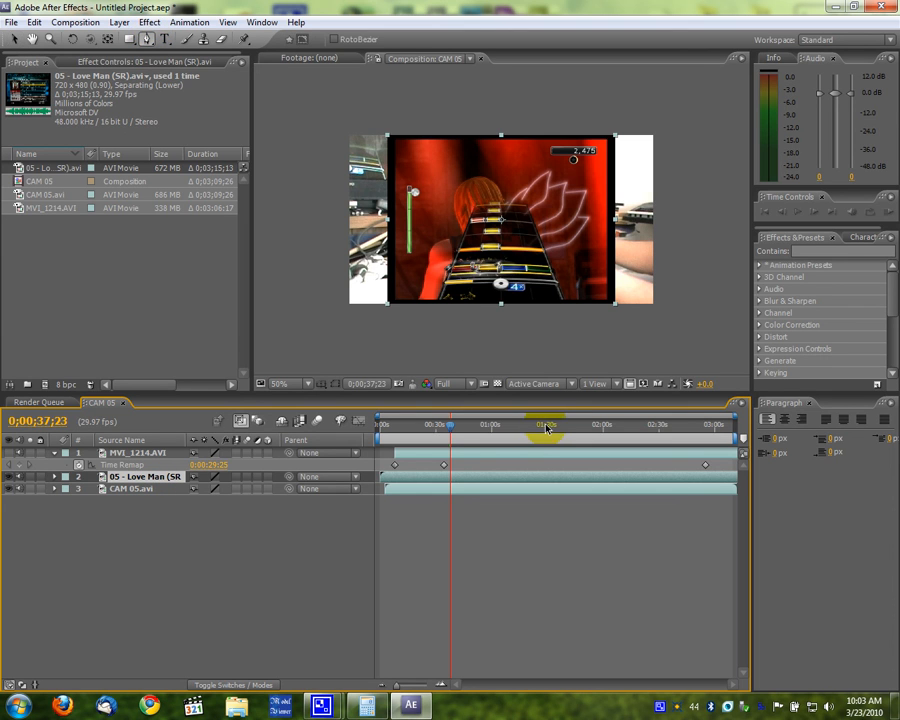
# - Pen-mask the fret board with feather 5 and rename the duplicated layers Fret and Score
pyautogui.click(545, 424)
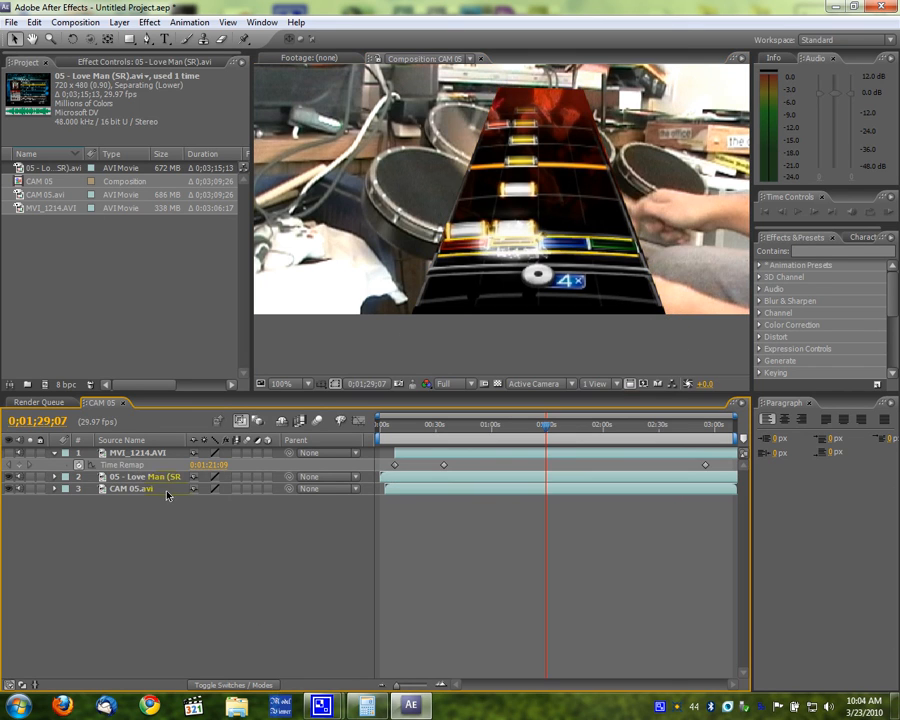
pyautogui.click(140, 476)
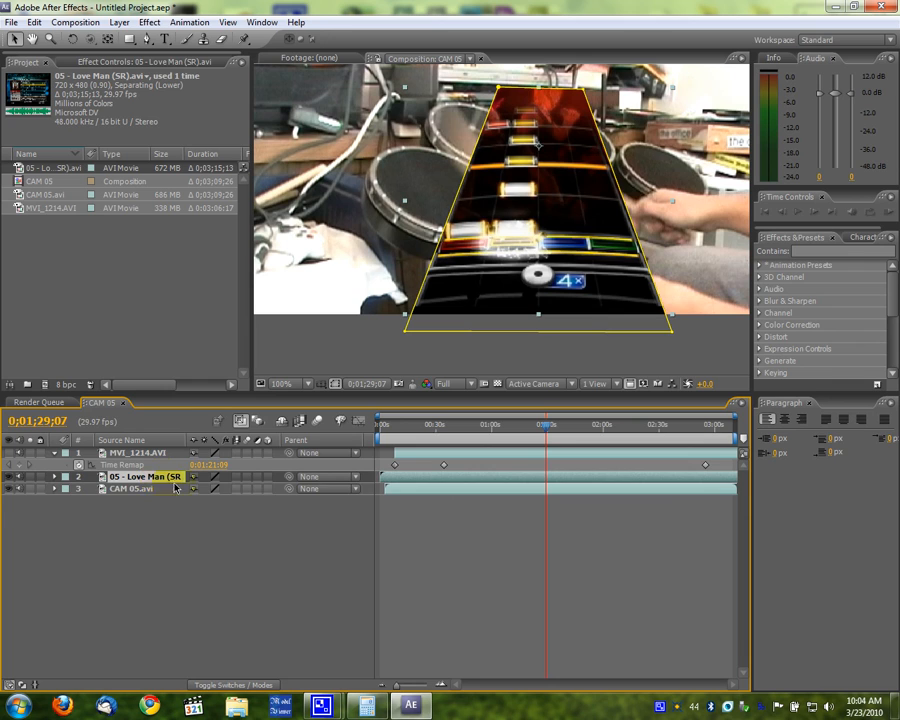
pyautogui.click(56, 476)
pyautogui.write('Score')
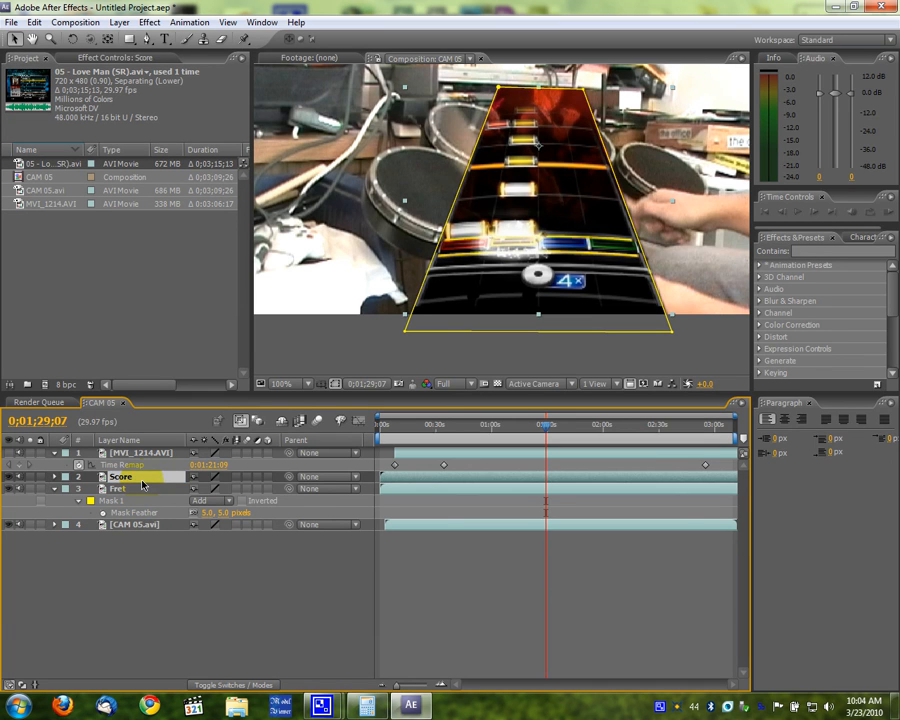
# - Tighten the Score mask around the score and star meter, scale 150%, move top-right
pyautogui.click(67, 489)
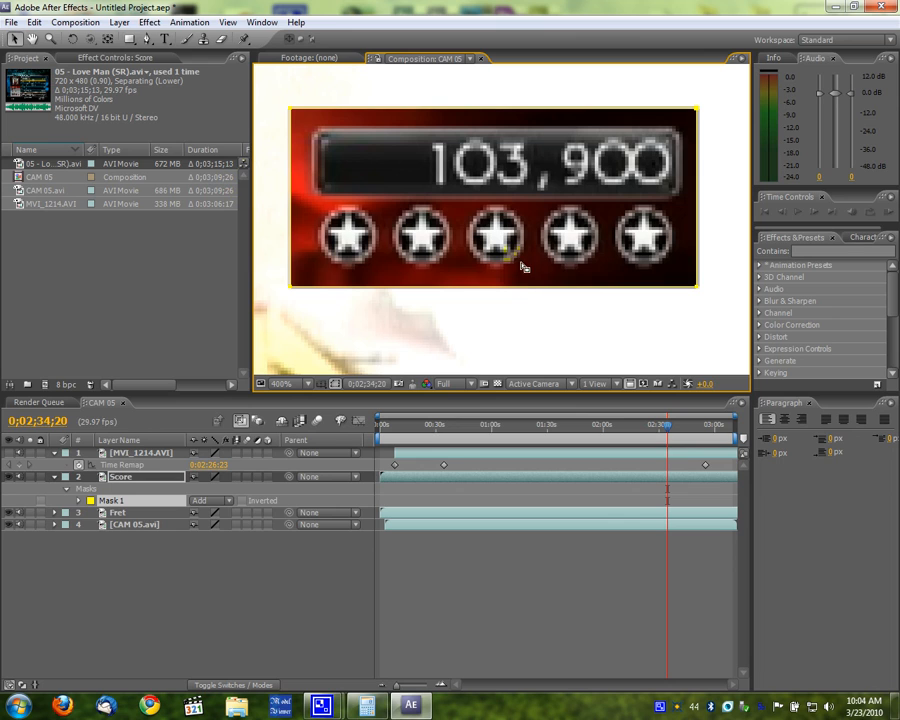
pyautogui.click(492, 280)
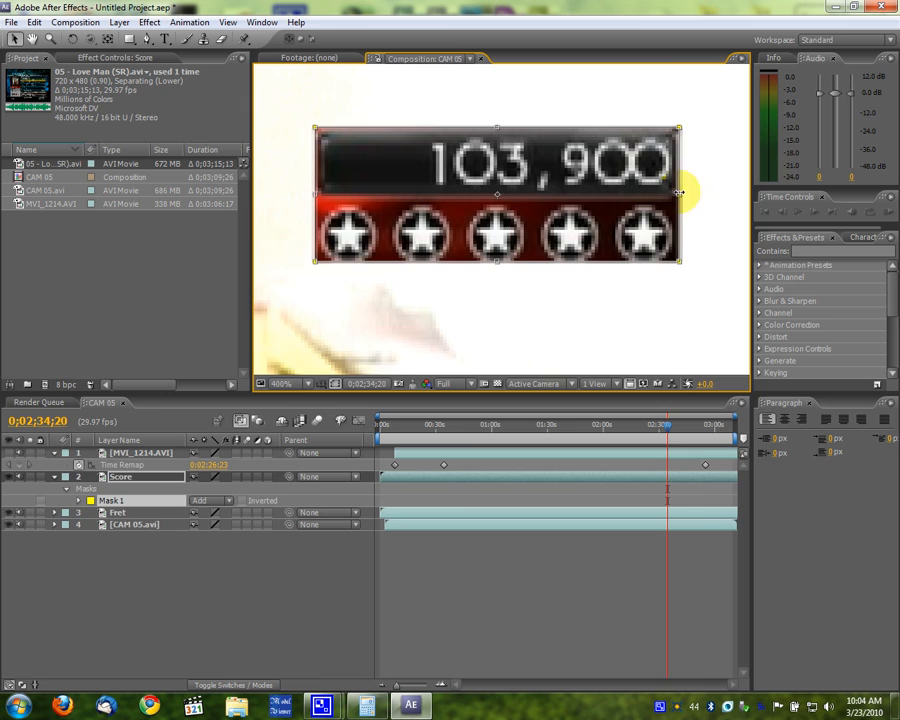
pyautogui.click(78, 488)
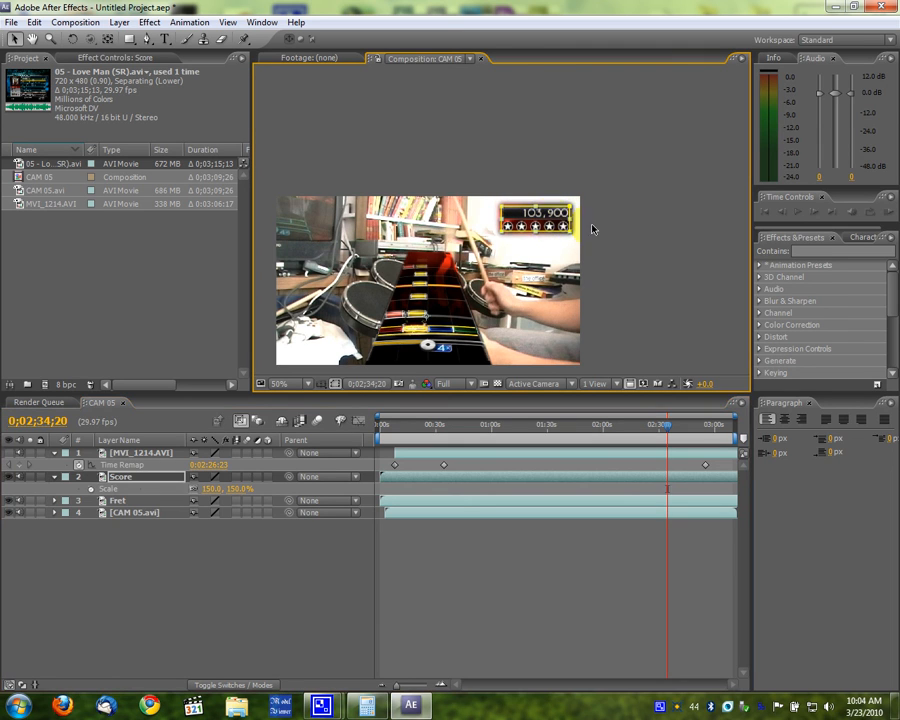
# - Set Fret Position to 120,250 and CAM 05.avi Position to 415,240
pyautogui.click(115, 500)
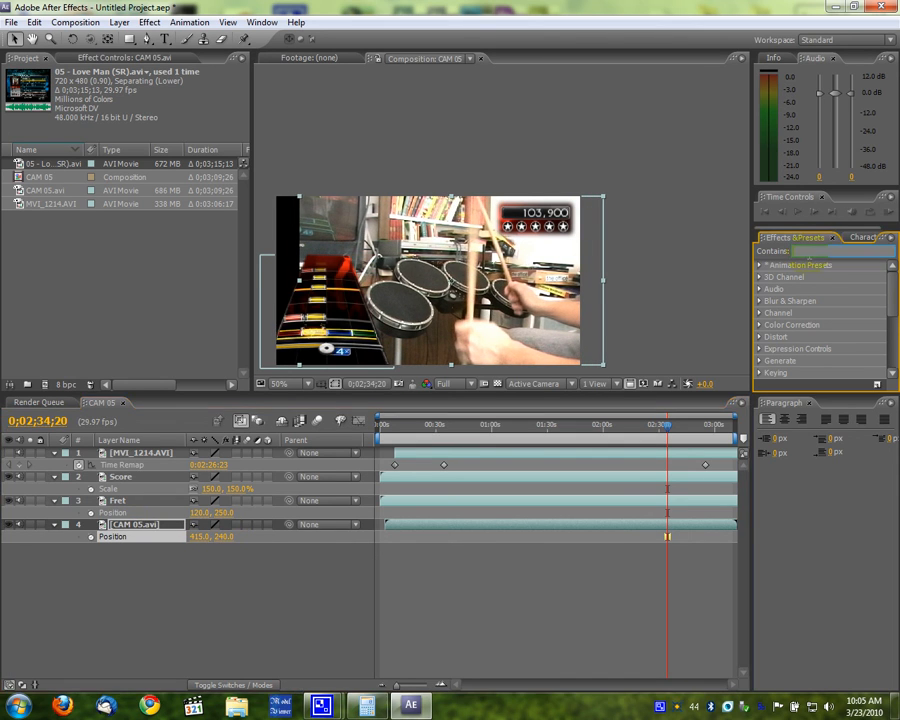
pyautogui.write('motion')
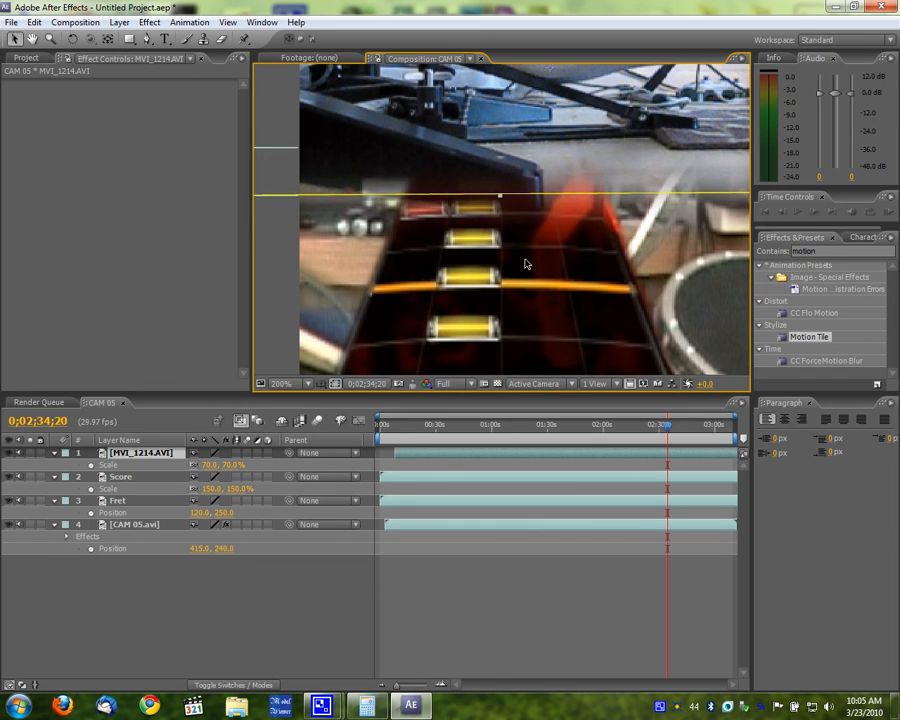
# - Scale MVI_1214 to 70% top-left, apply Motion Tile to CAM 05.avi, and create CAM 06
pyautogui.click(118, 500)
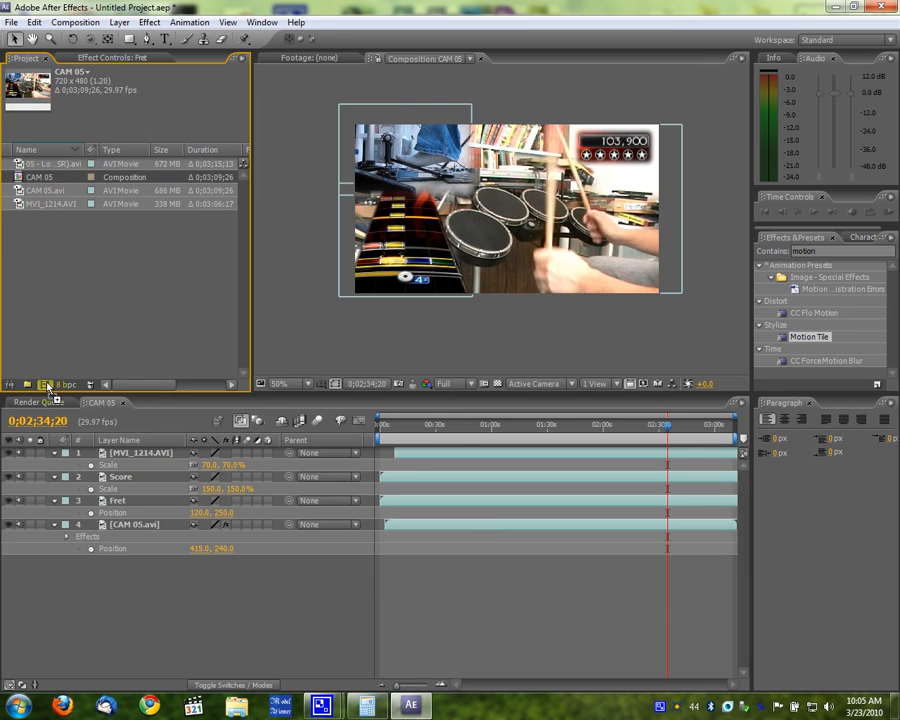
pyautogui.click(92, 402)
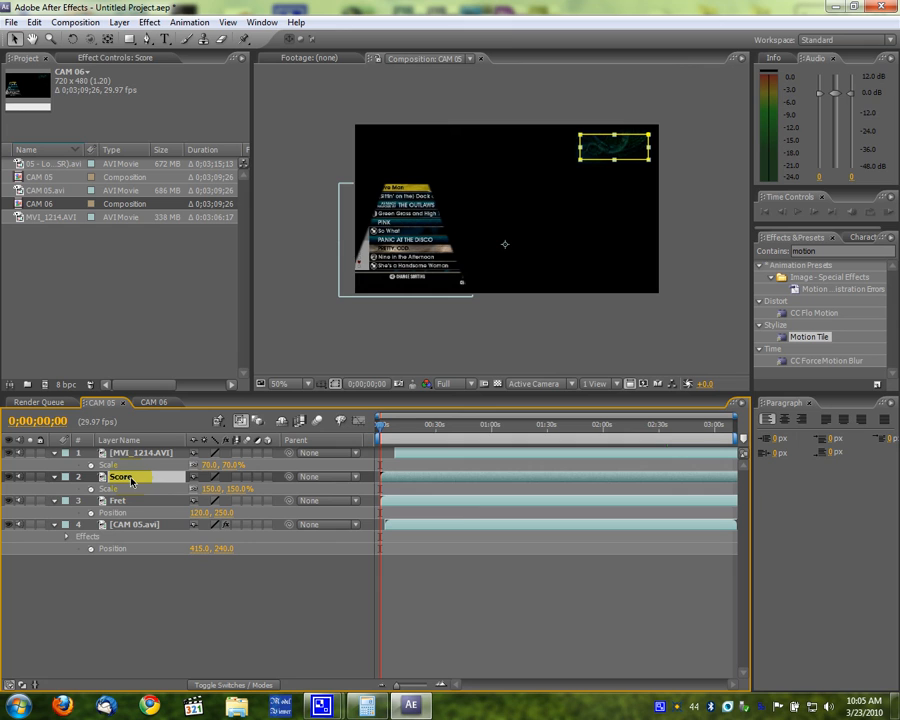
# - Add a black solid layer in CAM 06 and start importing NEW Pimp Logo (3.10 fade).mov
pyautogui.click(155, 403)
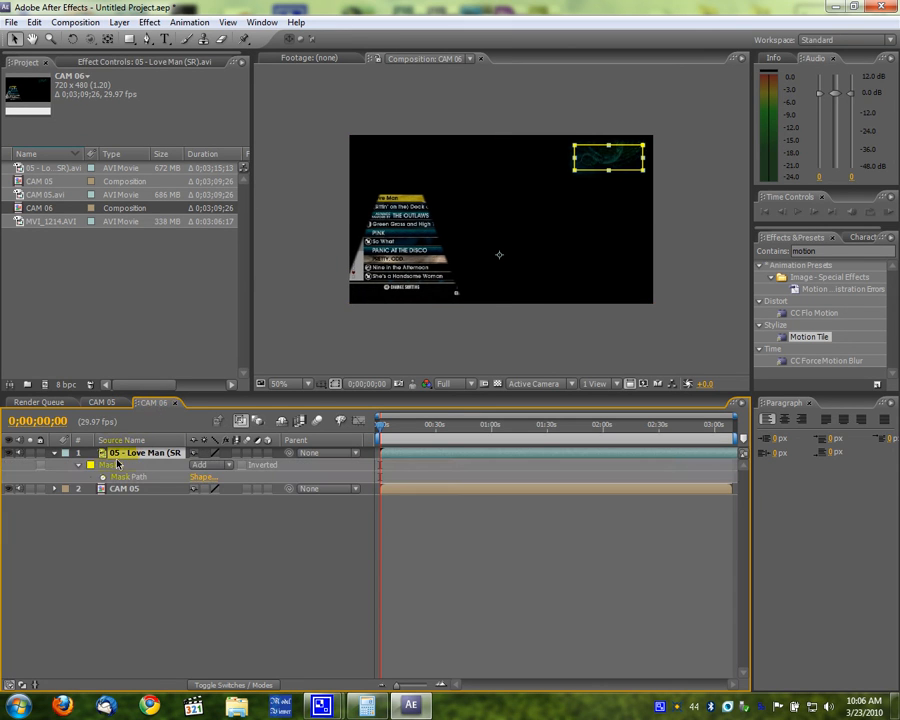
pyautogui.rightClick(115, 452)
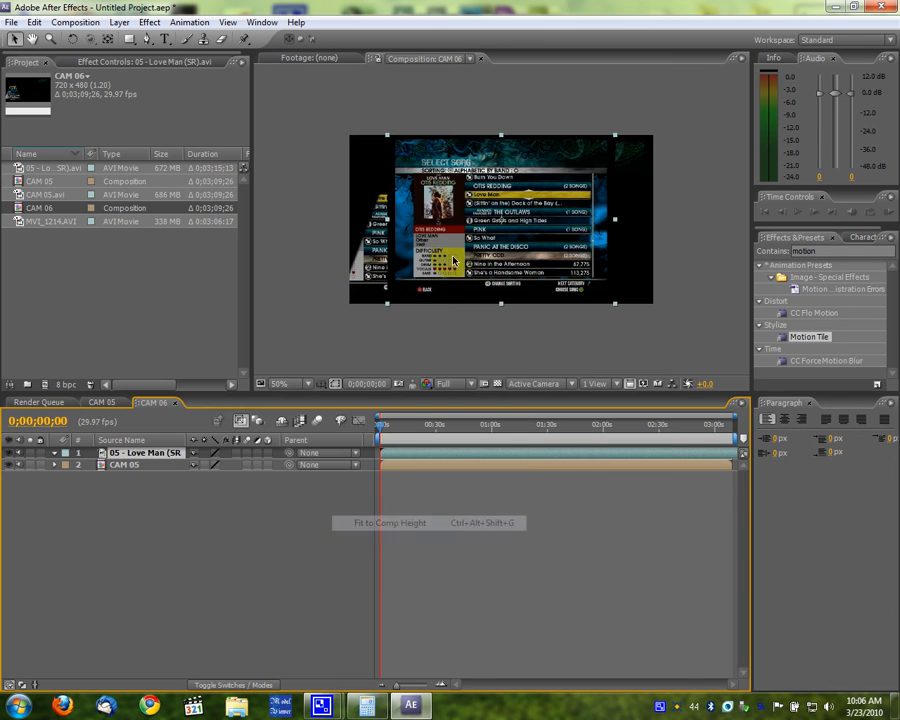
pyautogui.click(118, 22)
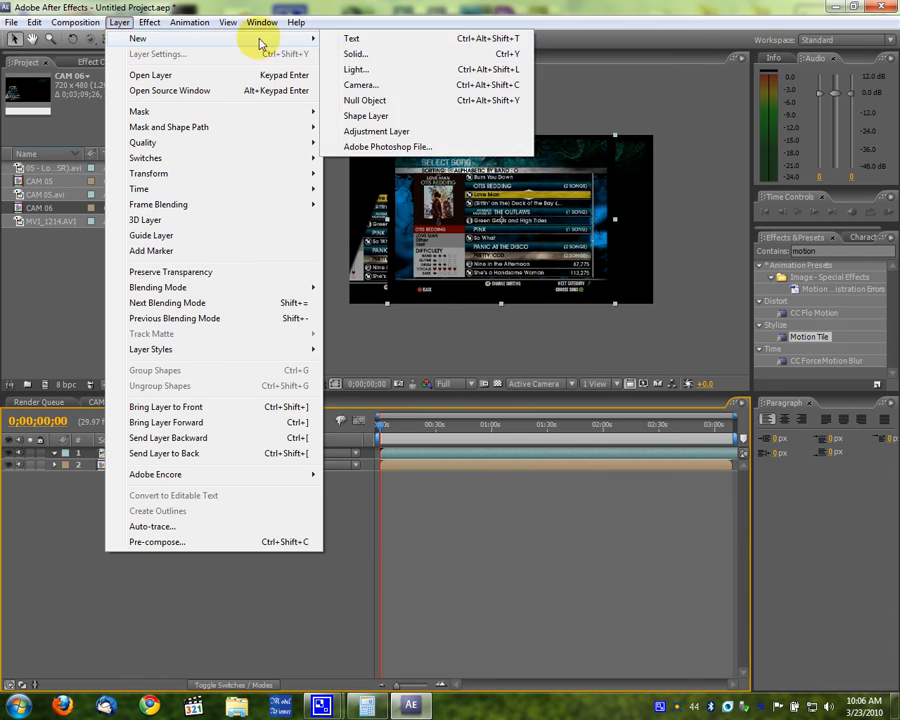
pyautogui.click(355, 53)
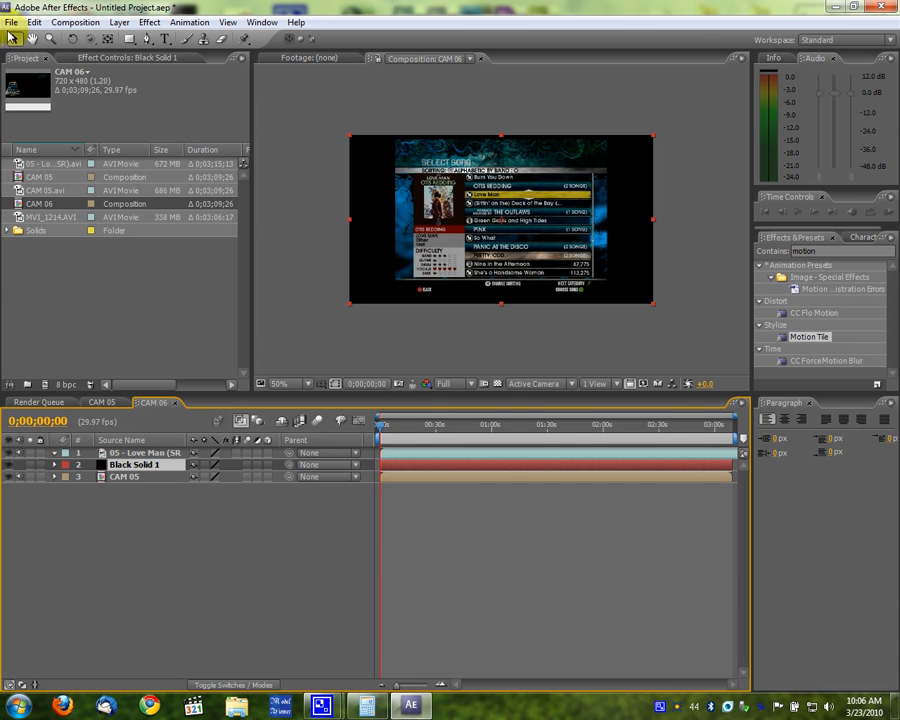
pyautogui.click(11, 22)
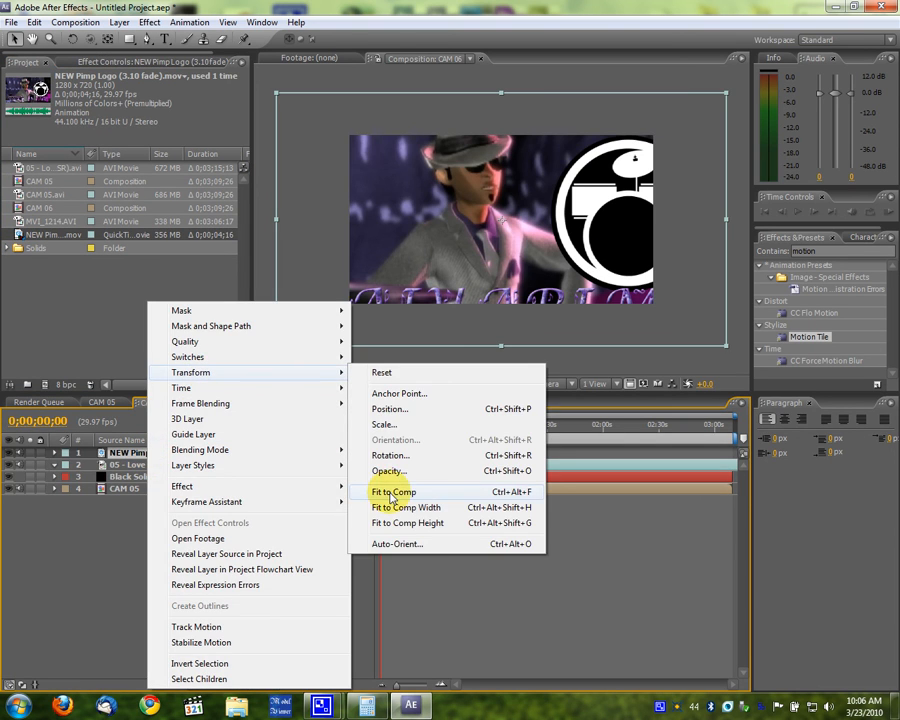
# - Fit the Pimp Logo clip to the CAM 06 frame and reposition the Score layer in CAM 05
pyautogui.click(393, 491)
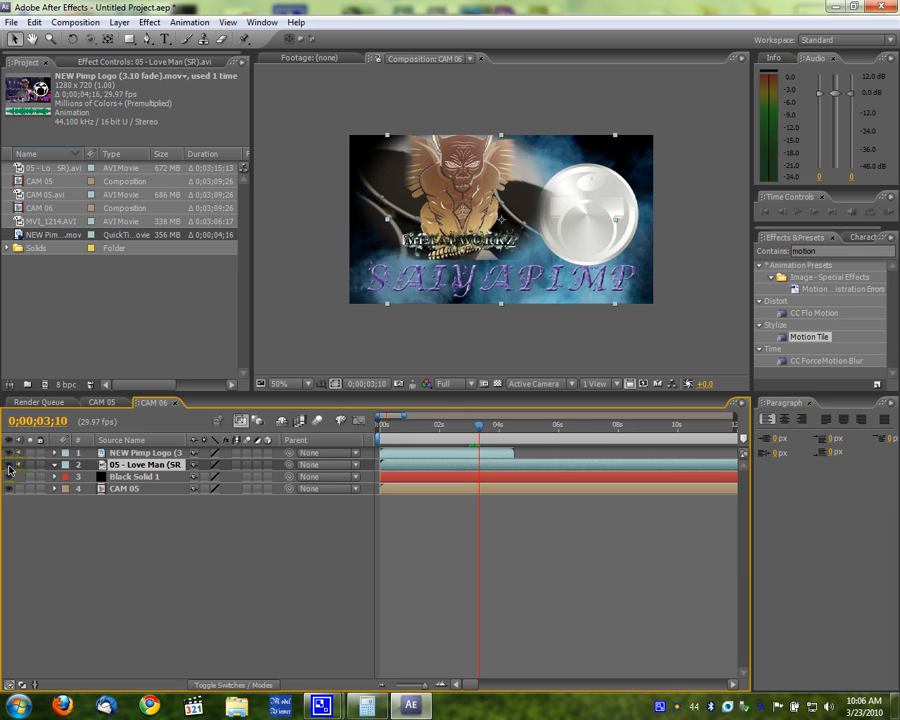
pyautogui.click(145, 465)
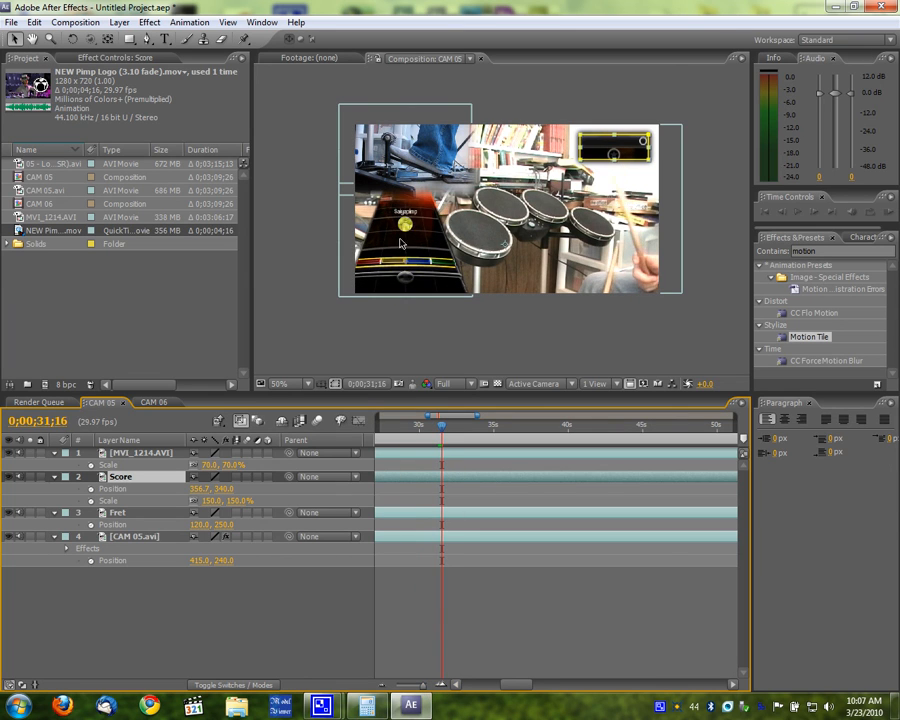
# - Keyframe Score, Fret and CAM 05.avi position and scale near 0:31, applying Easy Ease In
pyautogui.click(32, 476)
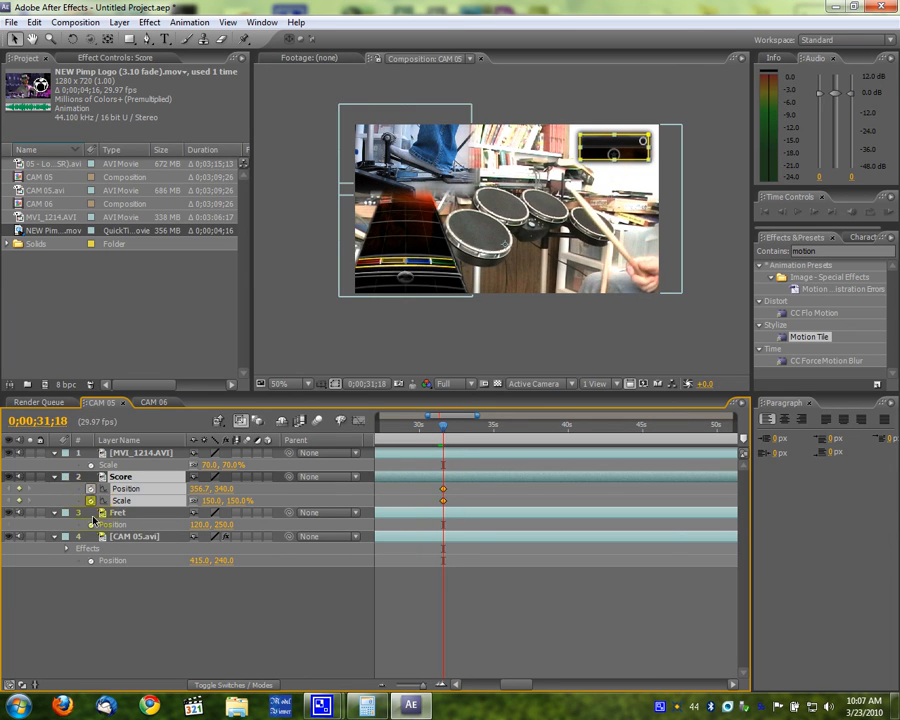
pyautogui.click(118, 512)
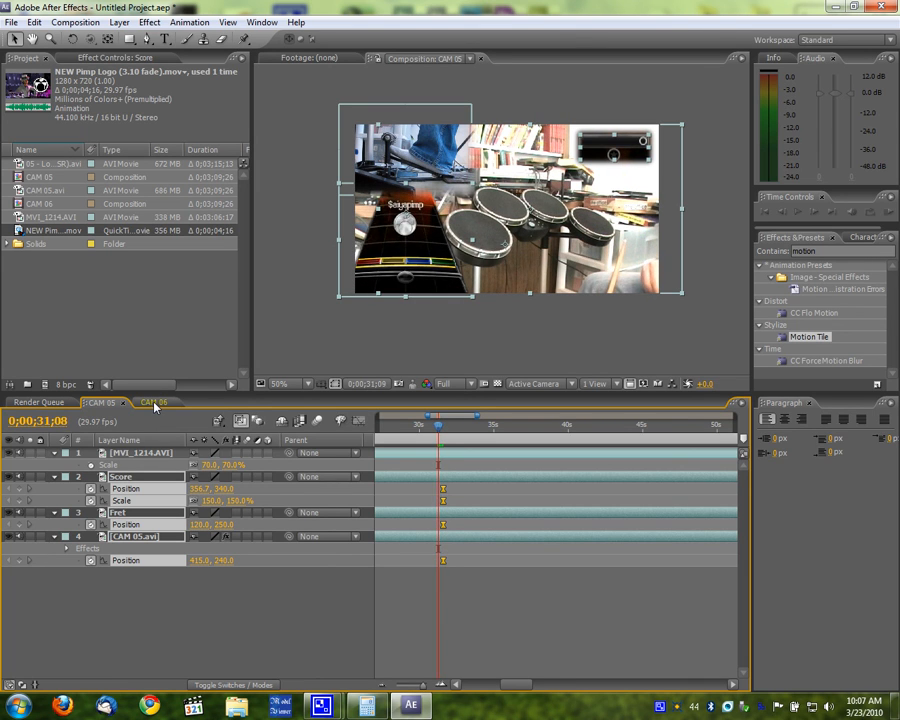
pyautogui.click(155, 402)
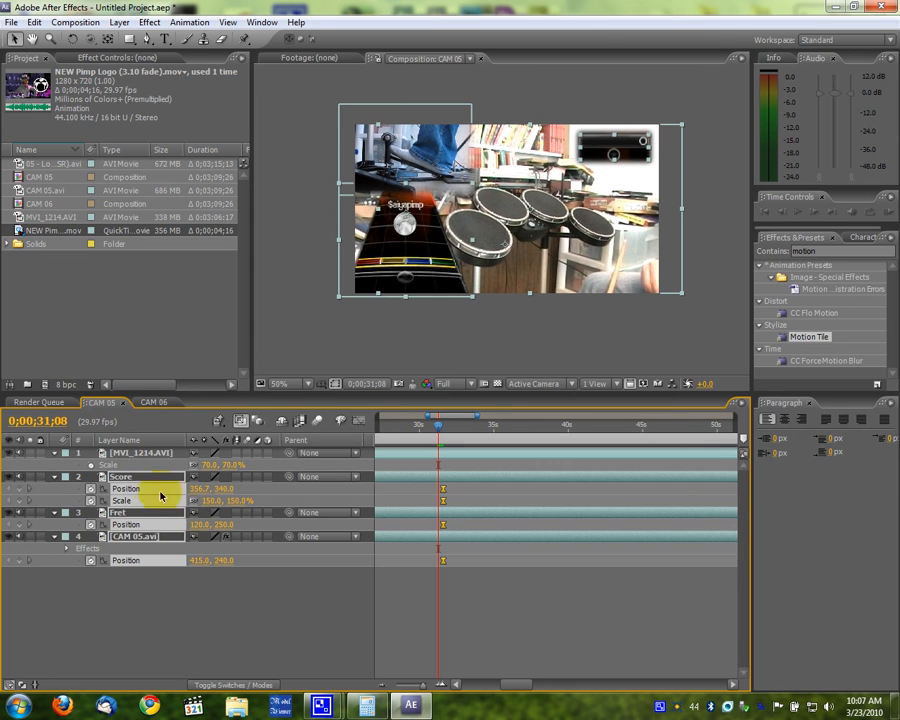
pyautogui.rightClick(120, 476)
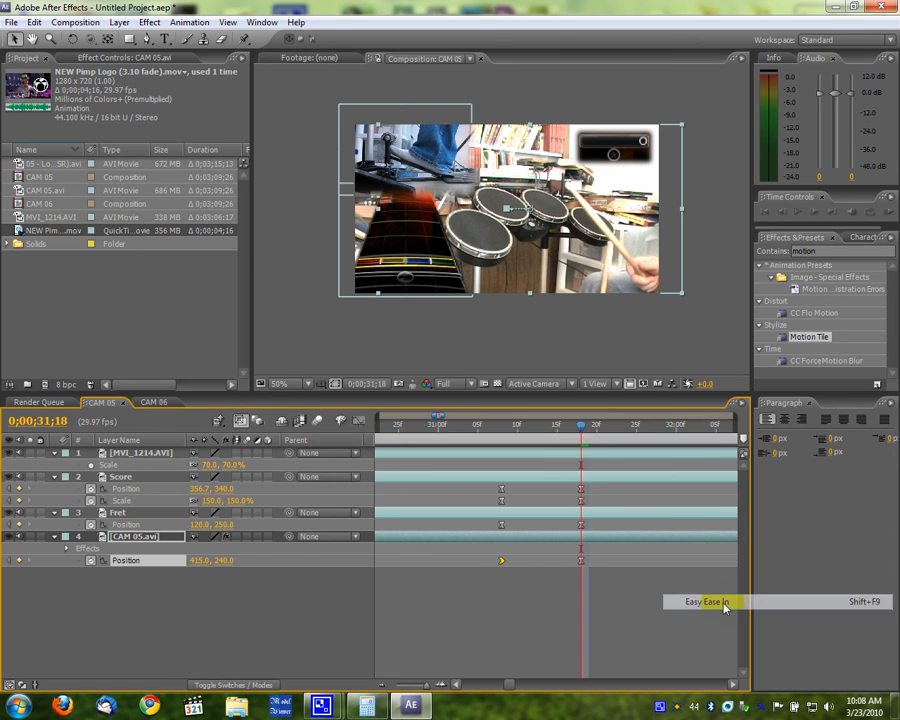
pyautogui.click(140, 453)
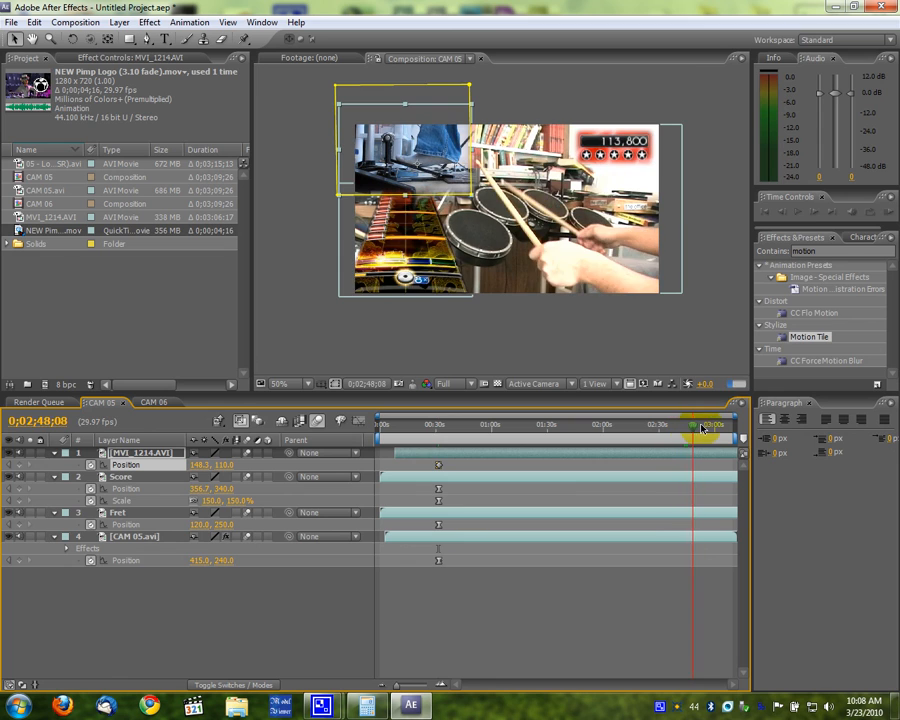
# - Near 2:59, keyframe Score, Fret and CAM 05.avi at 360,240, 100%, MVI_1214 at 148.3,665
pyautogui.moveTo(690, 425); pyautogui.dragTo(710, 425)
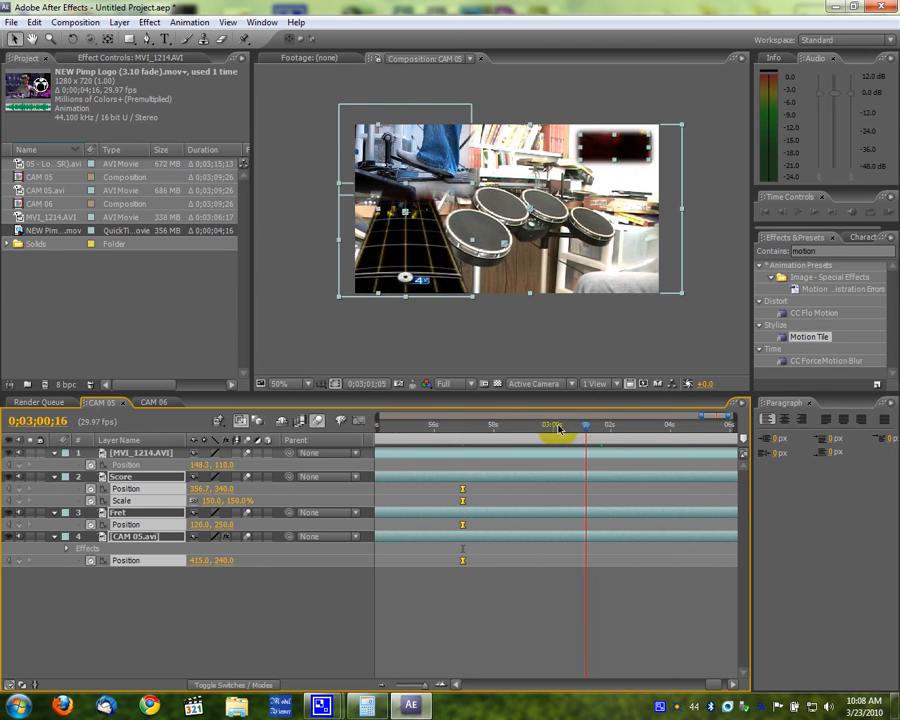
pyautogui.rightClick(135, 453)
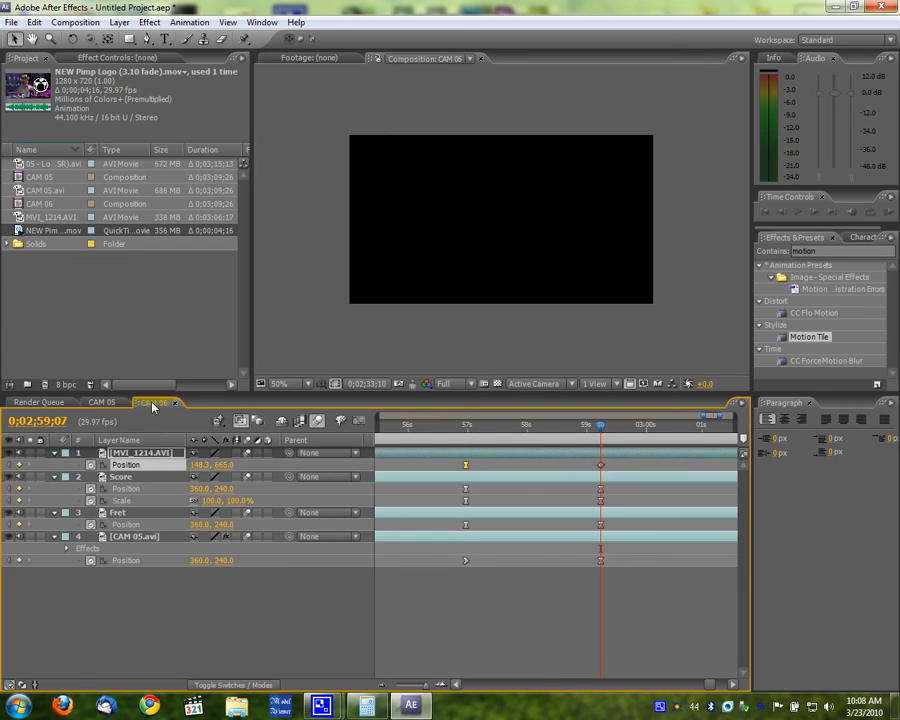
# - In CAM 06, keyframe Love Man to 150% at 360,303 and add Black Solid 1 opacity keyframes
pyautogui.click(150, 402)
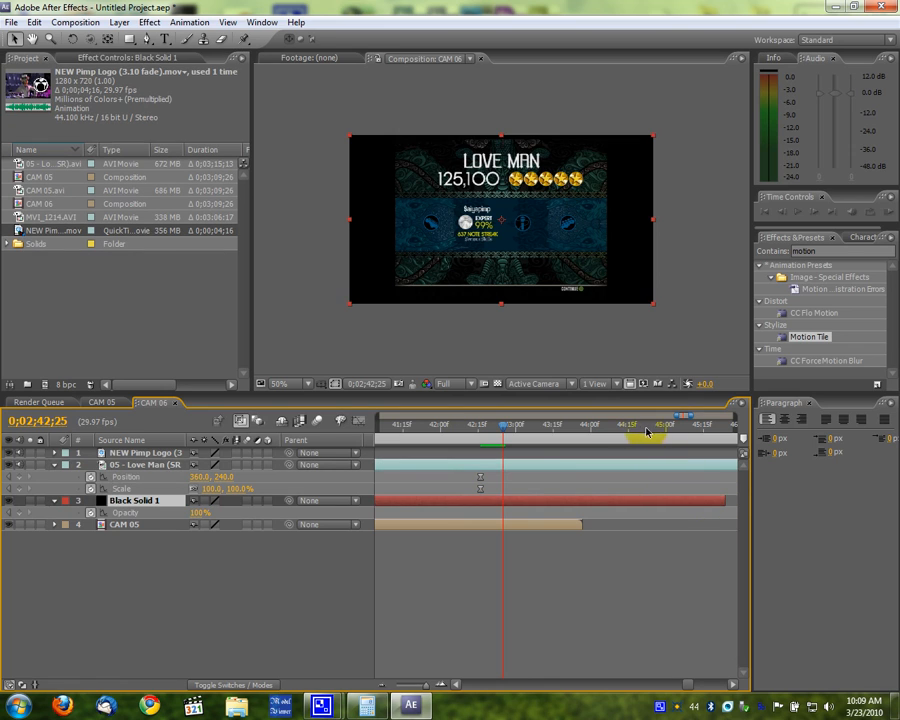
pyautogui.click(620, 424)
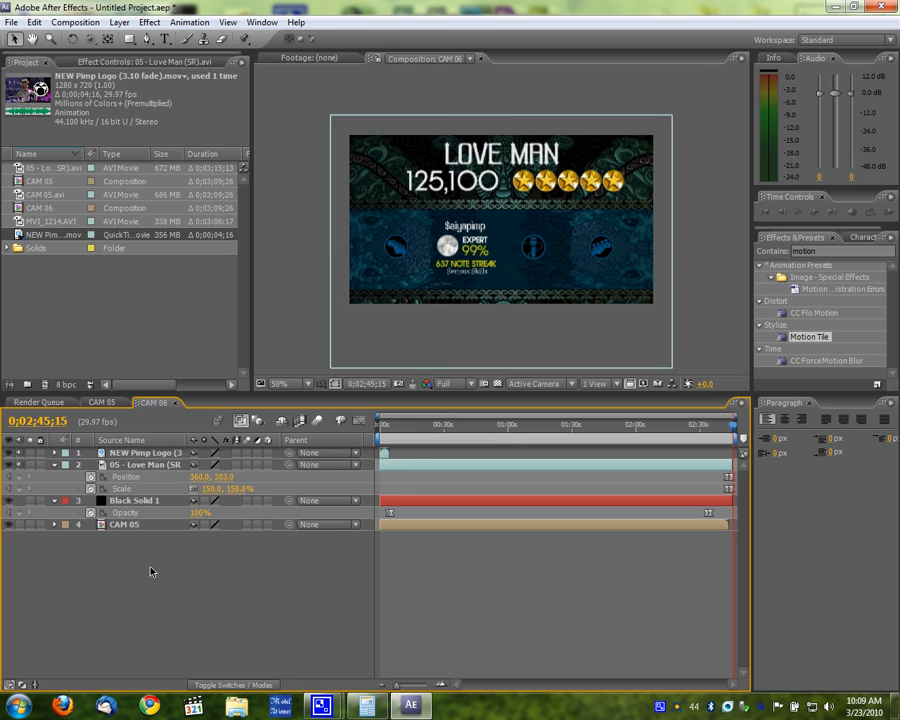
# - Rename CAM 06 to Love Man and nest it in an NTSC D1 Widescreen Square Pixel comp
pyautogui.click(38, 208)
pyautogui.write('Love Man')
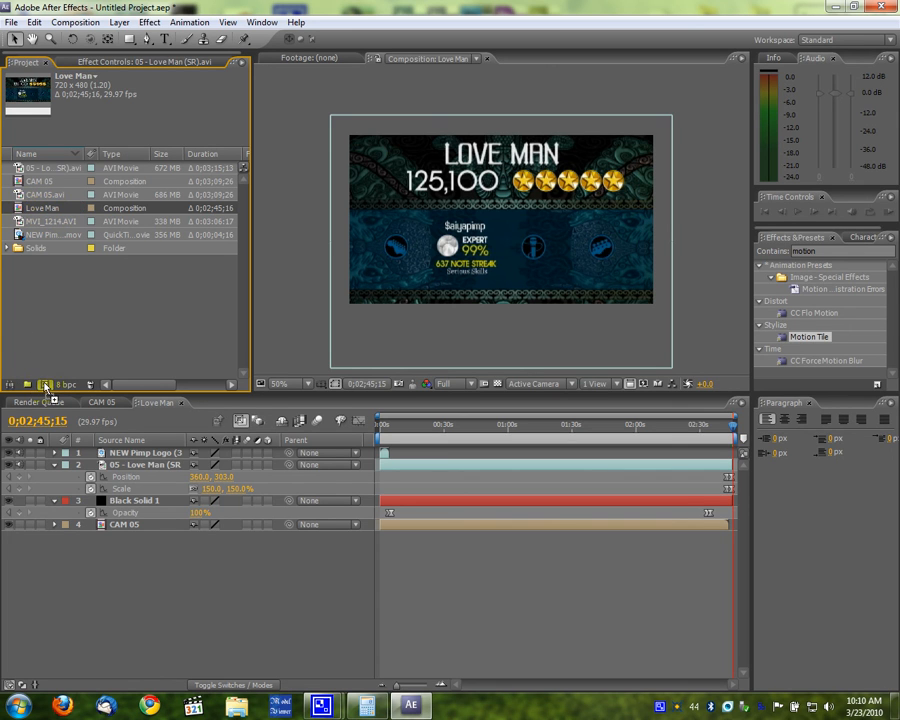
pyautogui.click(75, 22)
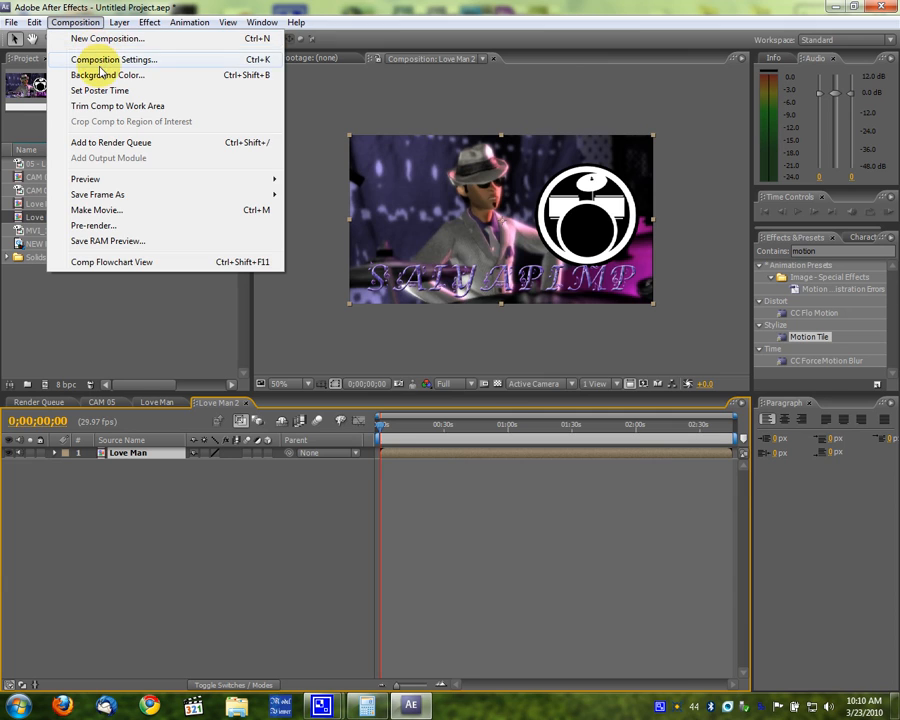
pyautogui.click(113, 59)
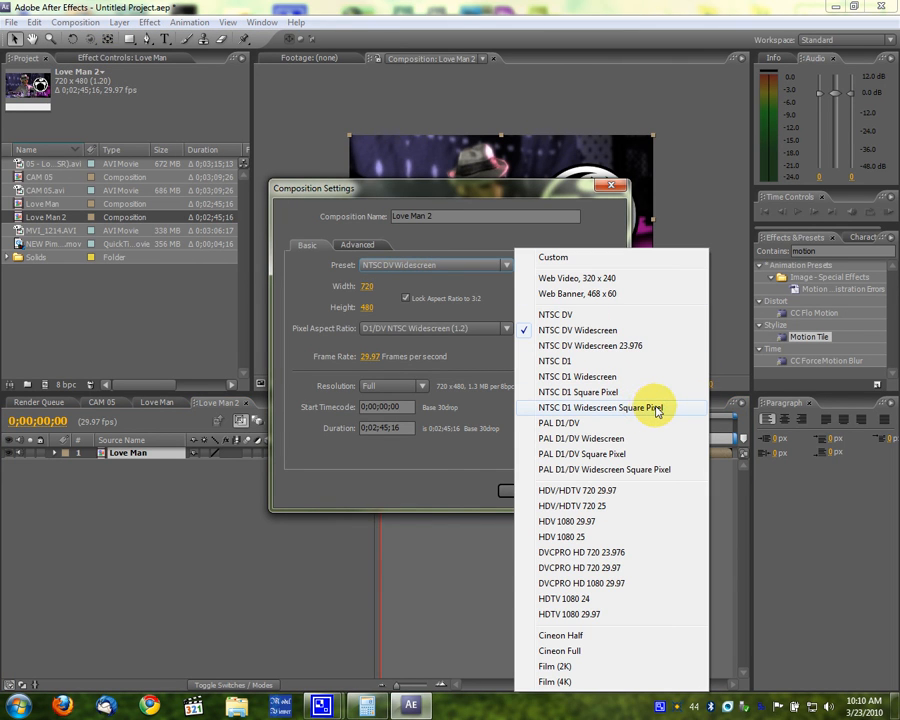
pyautogui.click(610, 407)
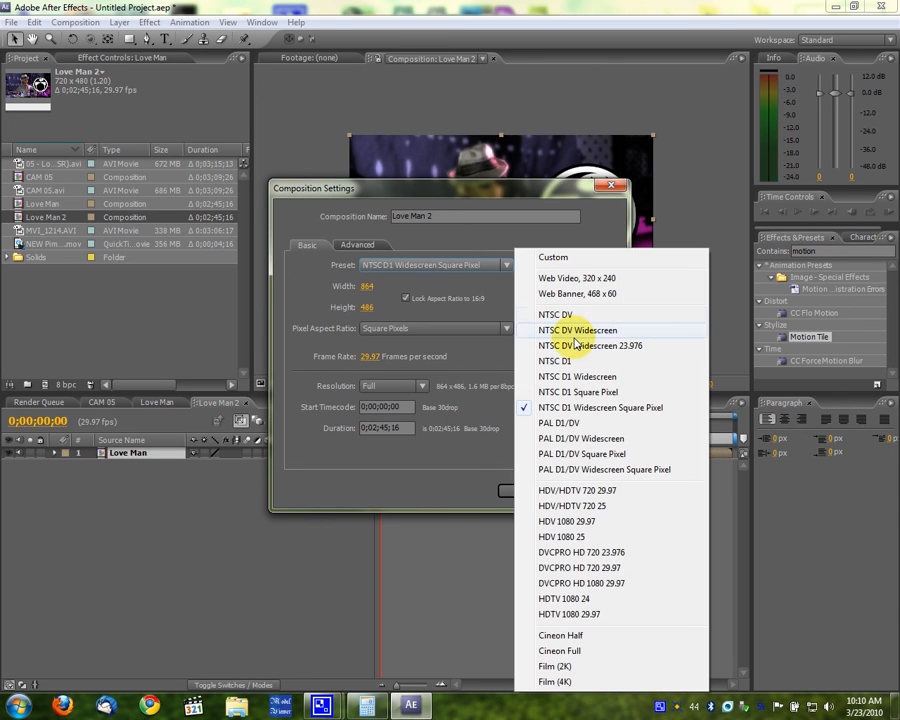
pyautogui.click(577, 330)
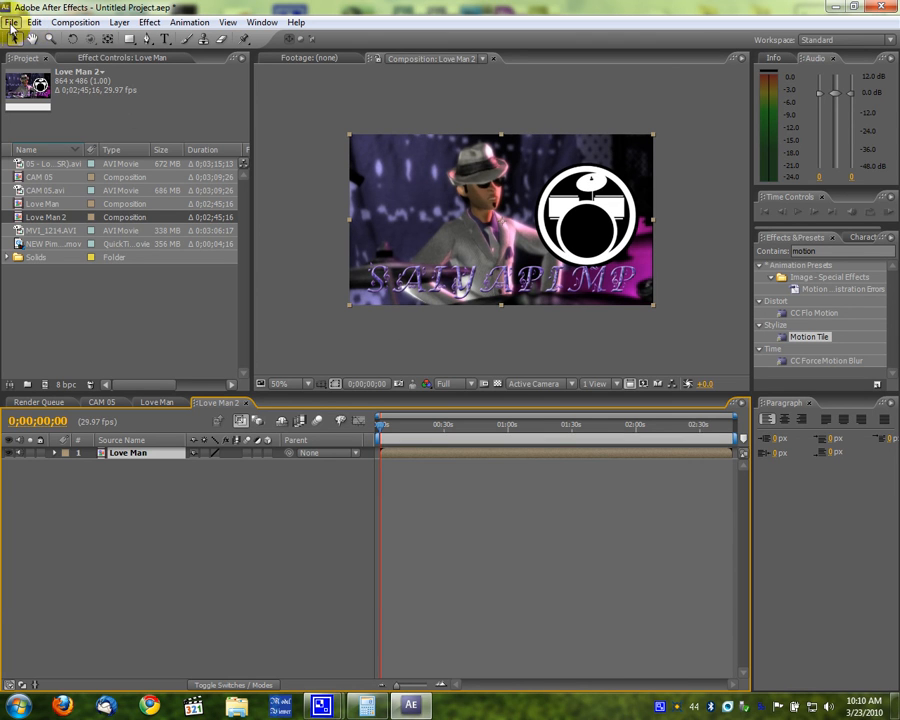
# - Save the project as Untitled Project 2.aep and add Love Man 2 to the render queue
pyautogui.click(11, 22)
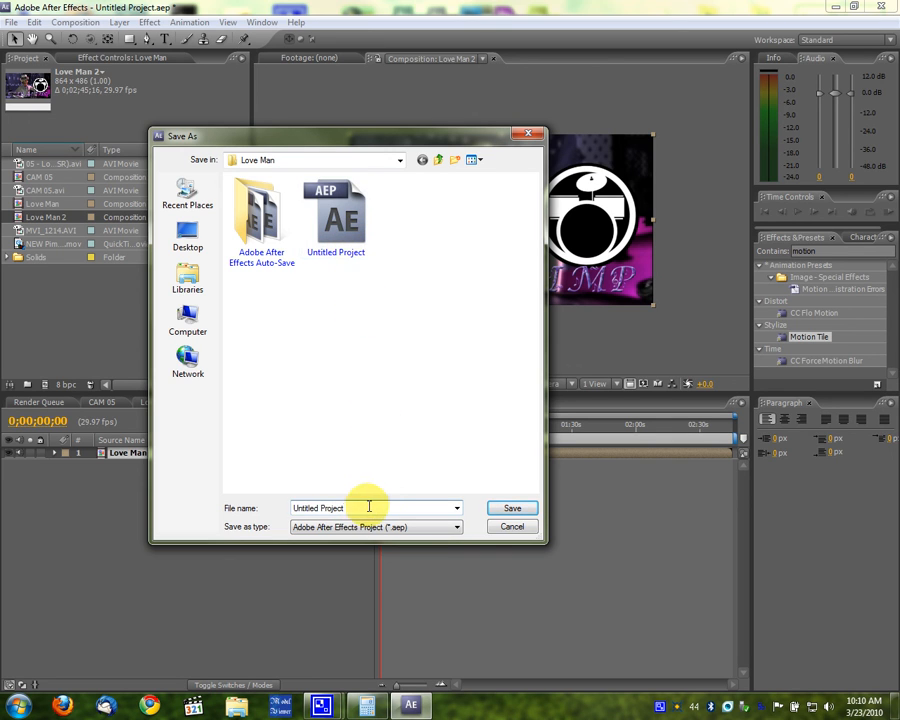
pyautogui.click(511, 508)
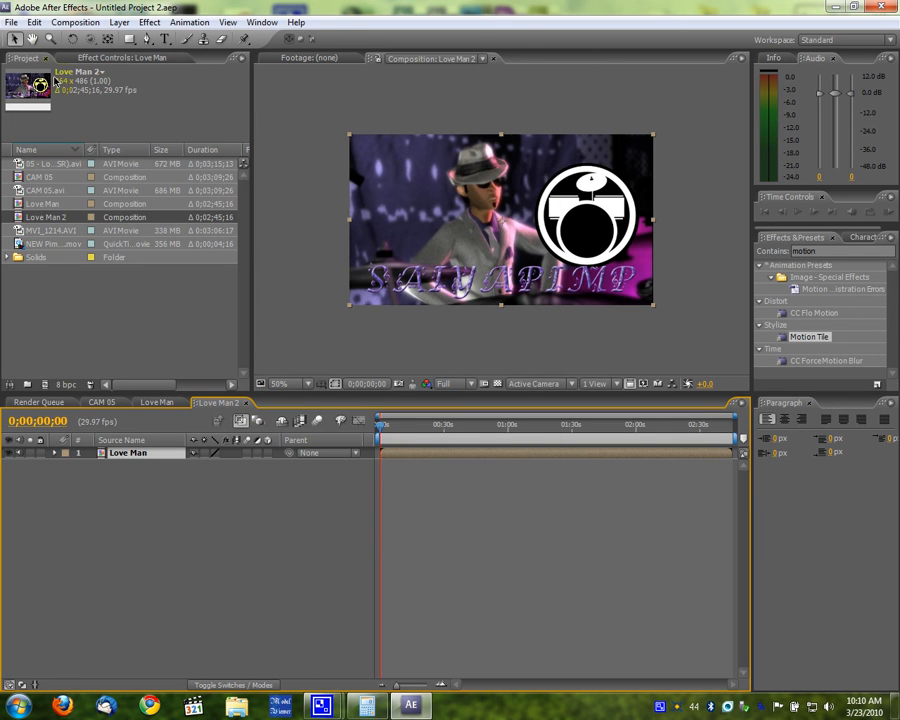
pyautogui.click(75, 22)
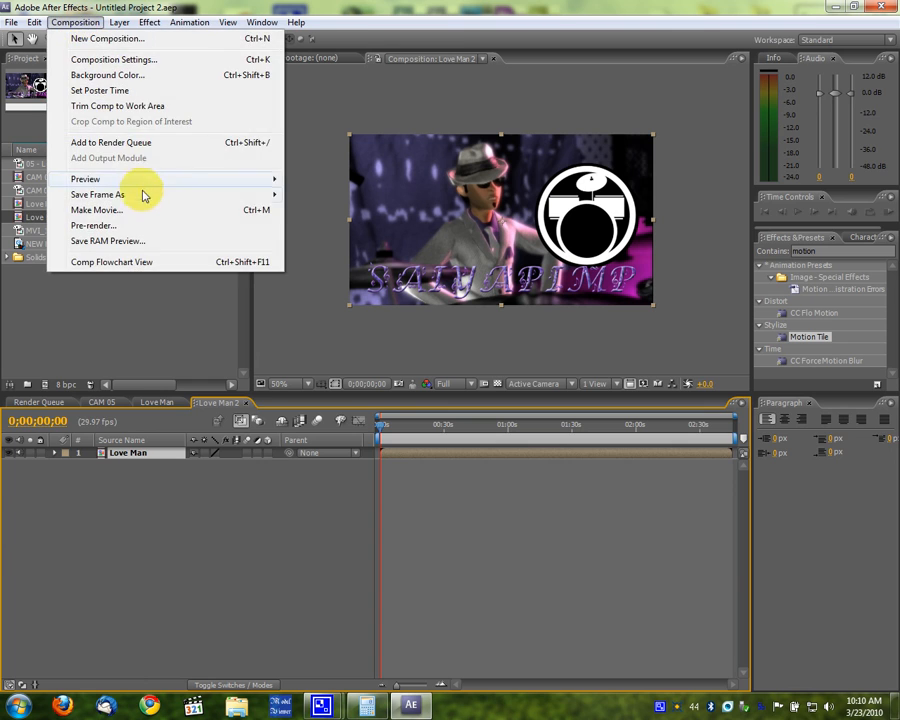
pyautogui.click(111, 142)
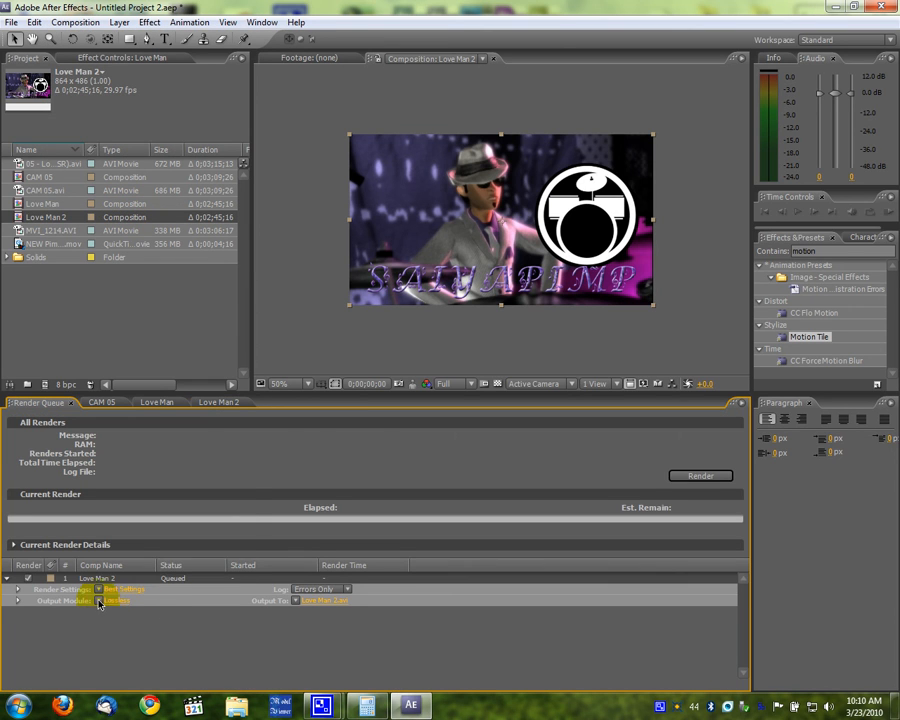
# - Render Love Man 2 to Love Man 2.avi using the XviD PCM template with Xvid MPEG-4
pyautogui.click(113, 600)
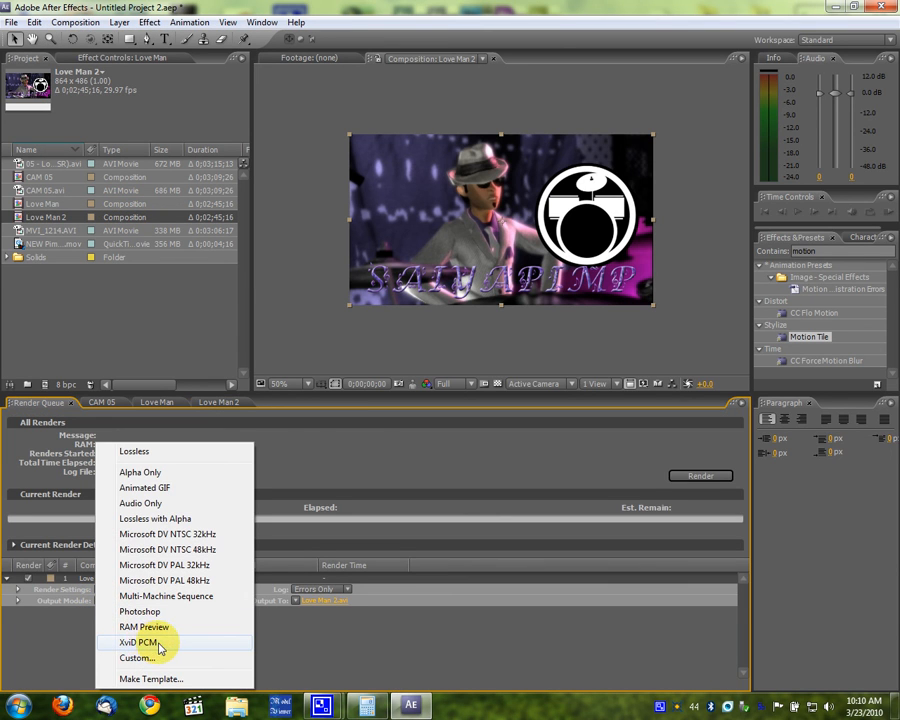
pyautogui.click(138, 641)
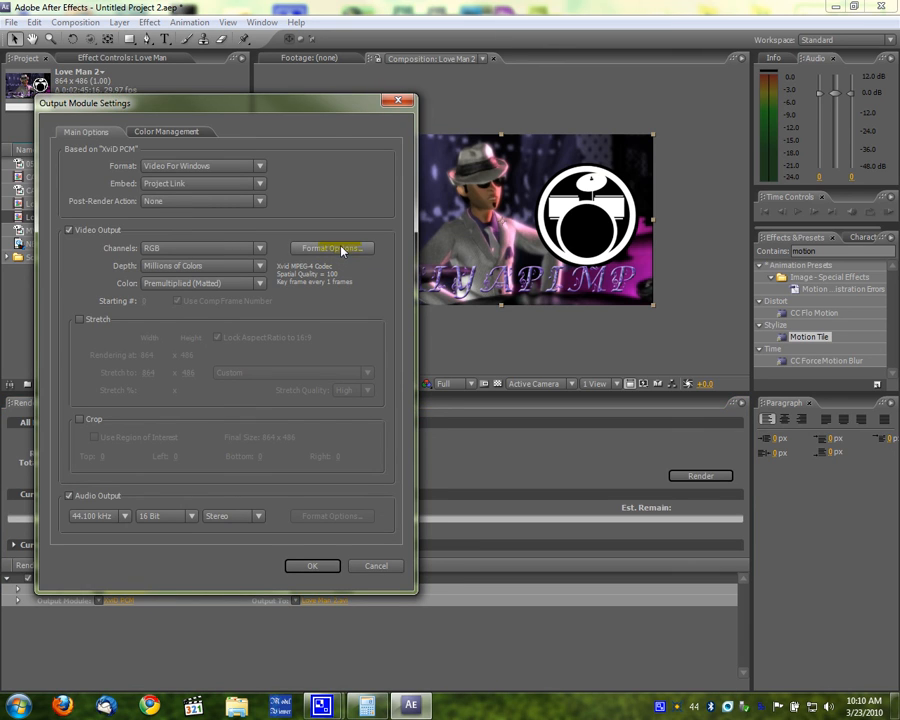
pyautogui.click(332, 248)
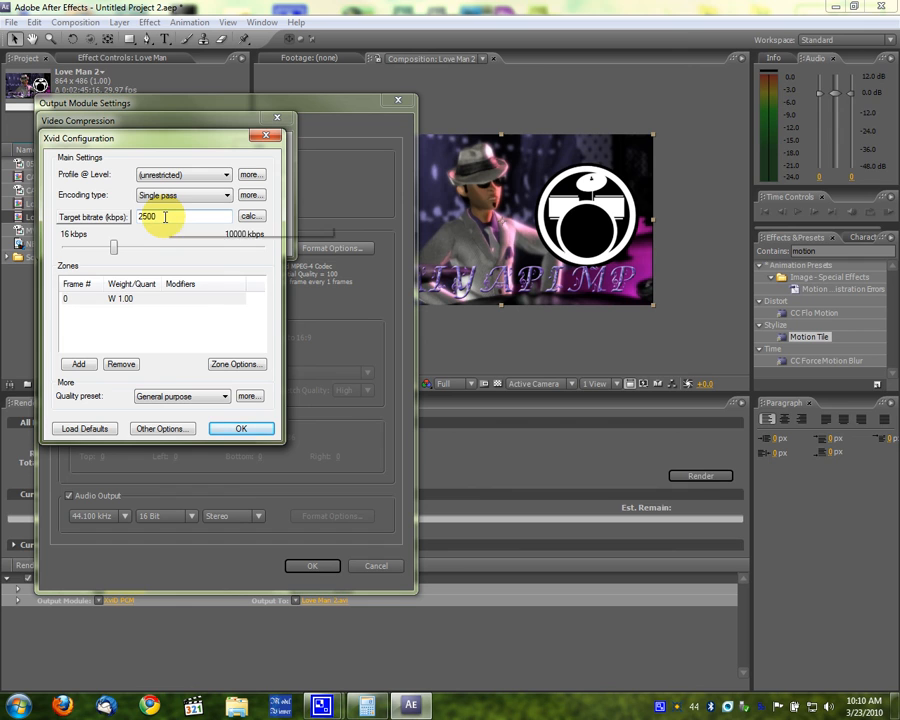
pyautogui.click(240, 428)
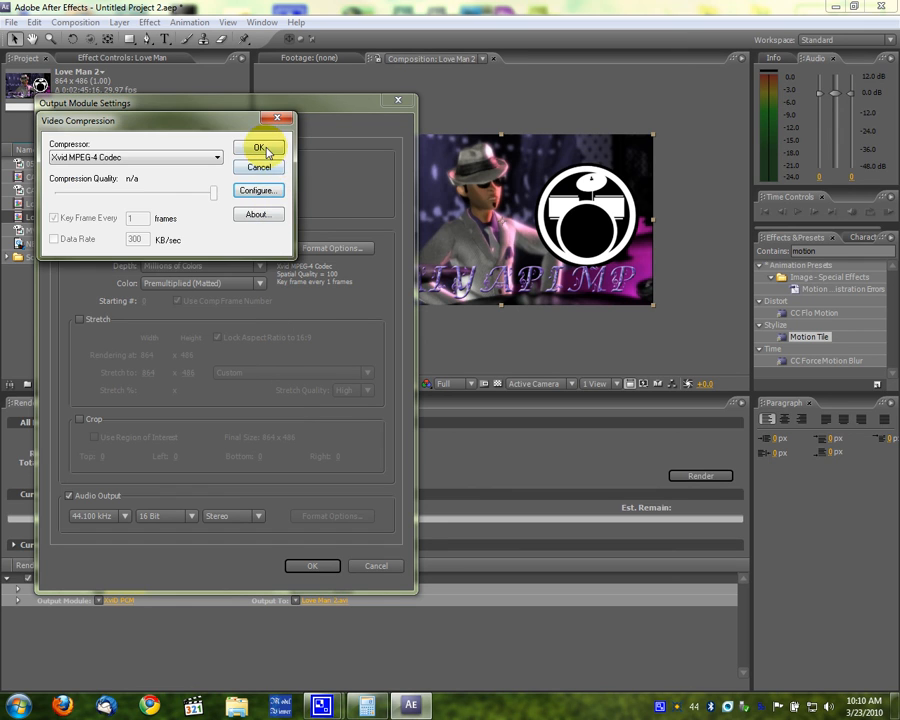
pyautogui.click(259, 147)
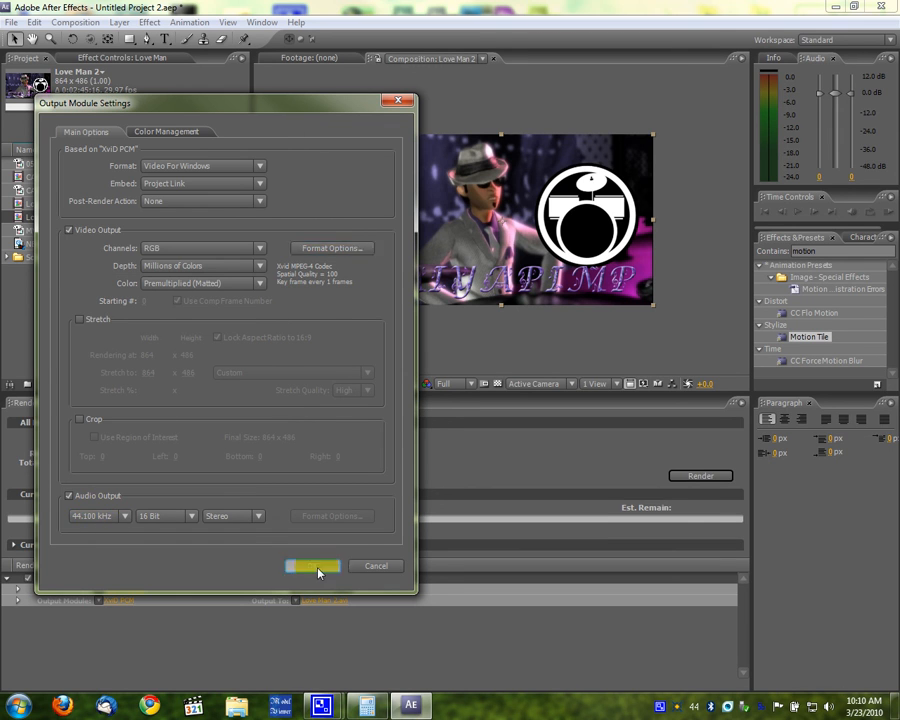
pyautogui.click(312, 566)
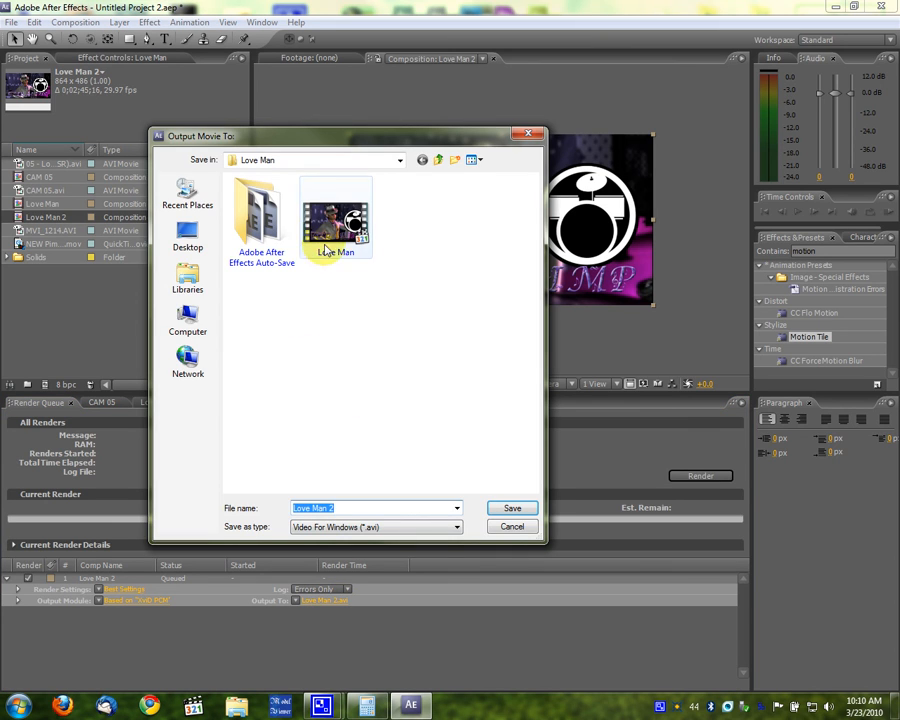
pyautogui.moveTo(512, 508)
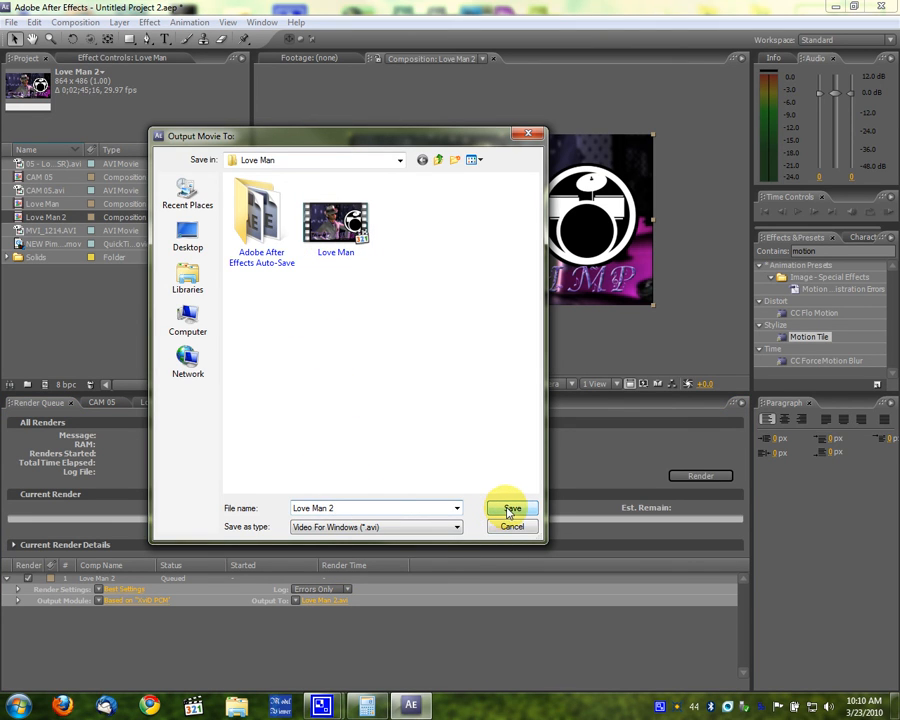
pyautogui.click(511, 509)
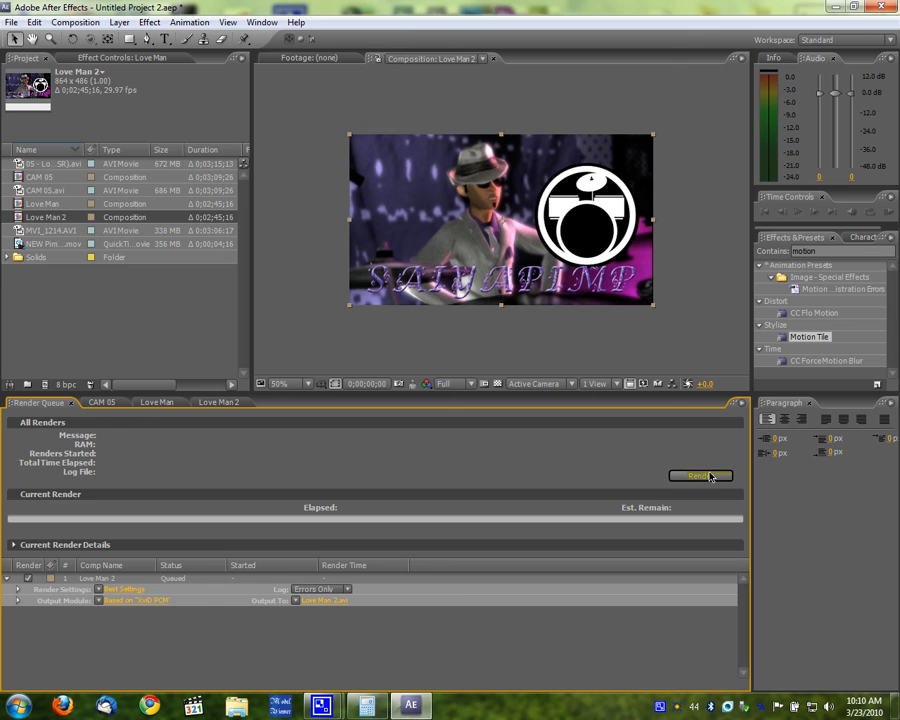
pyautogui.click(701, 475)
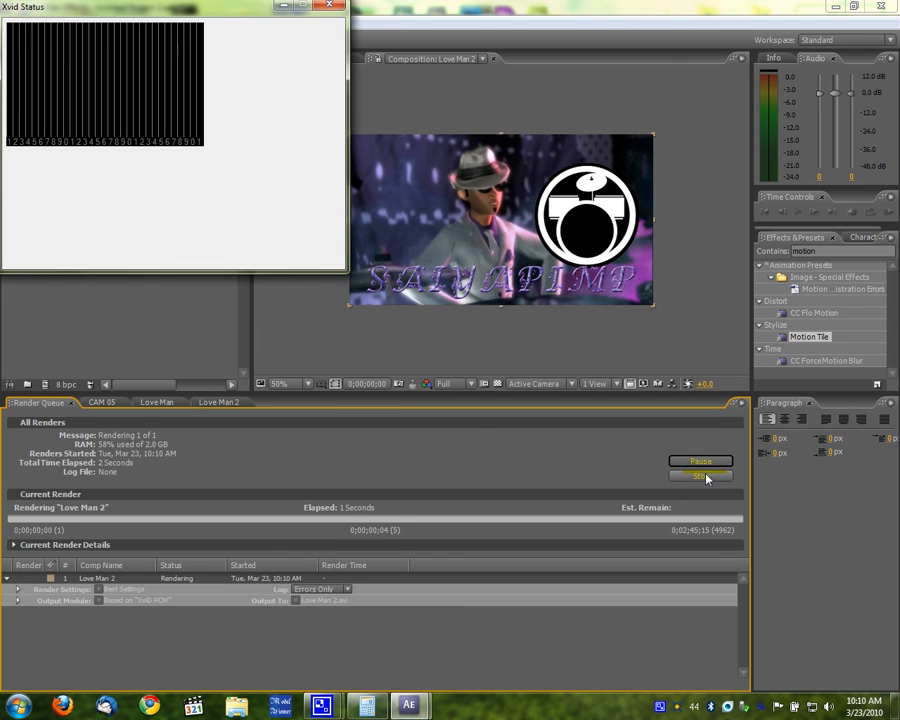